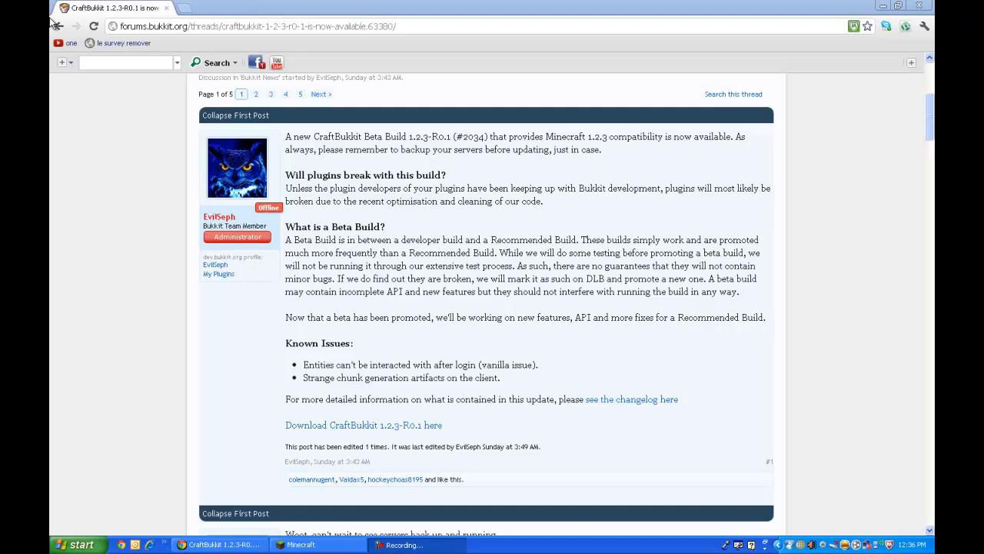
pyautogui.moveTo(512, 233)
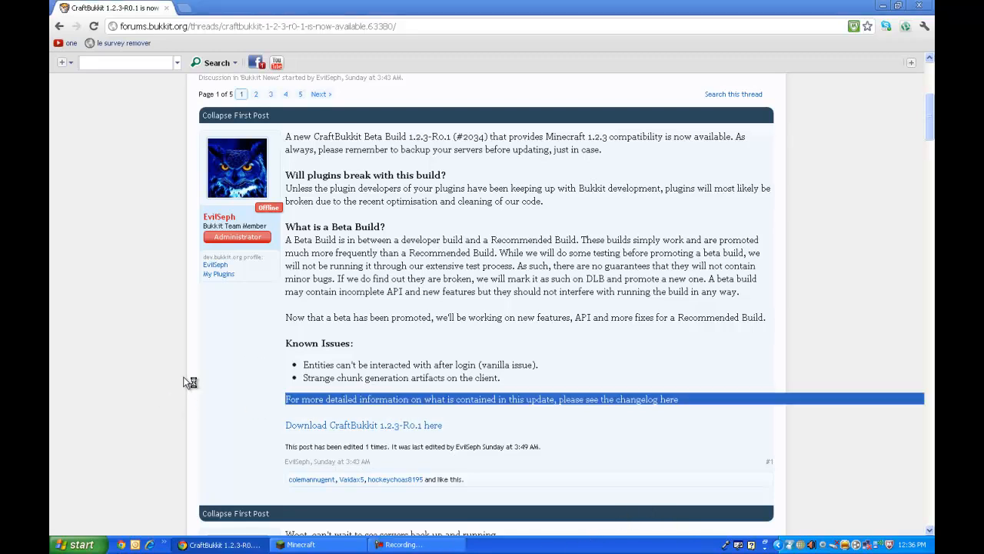
pyautogui.moveTo(231, 371)
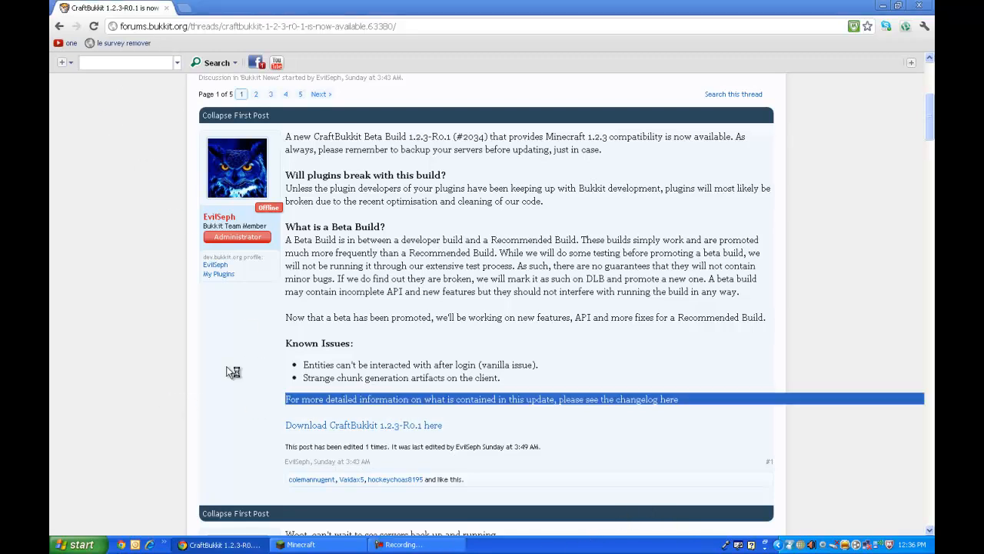
pyautogui.moveTo(421, 430)
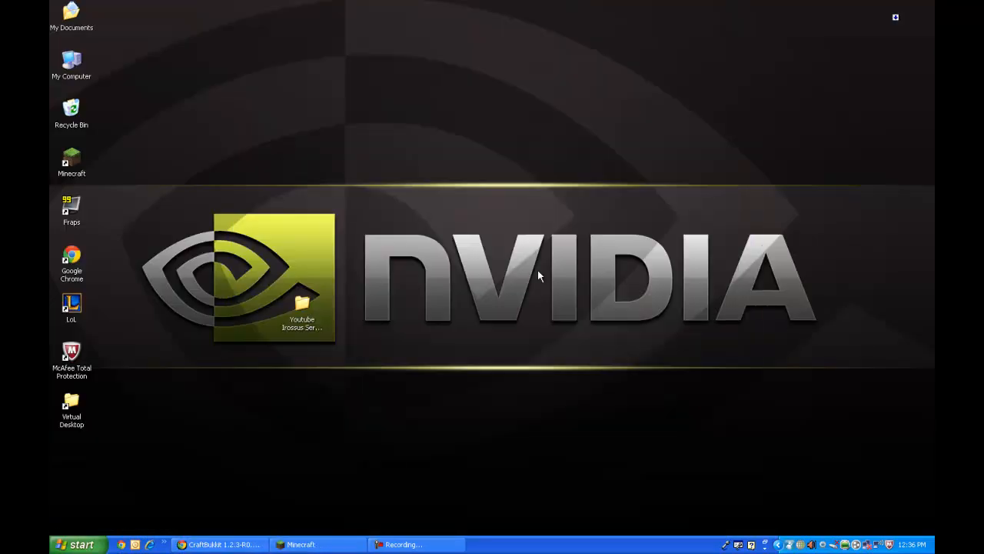
# Create a desktop folder named WHATEVER MATE, open it, and begin renaming the CraftBukkit jar.
pyautogui.rightClick(538, 275)
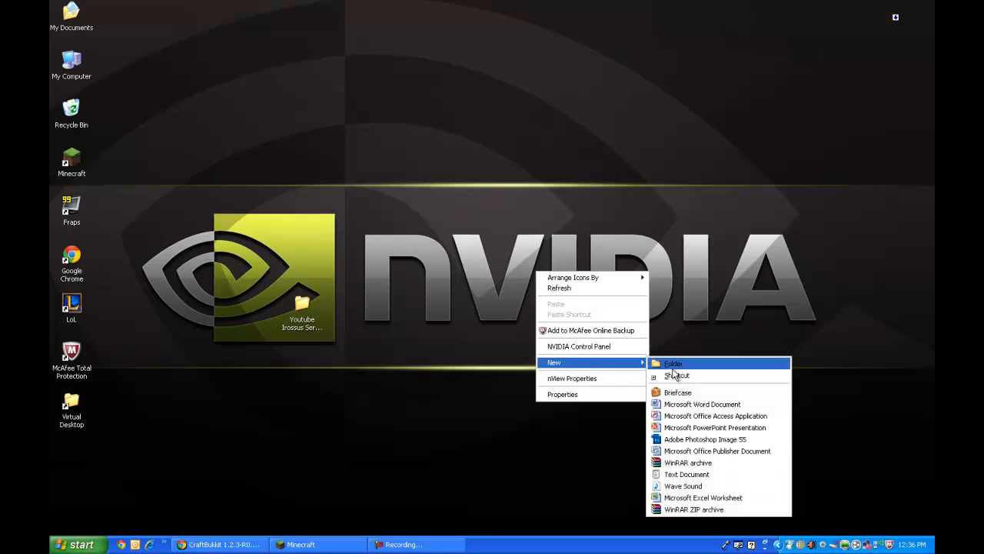
pyautogui.click(674, 363)
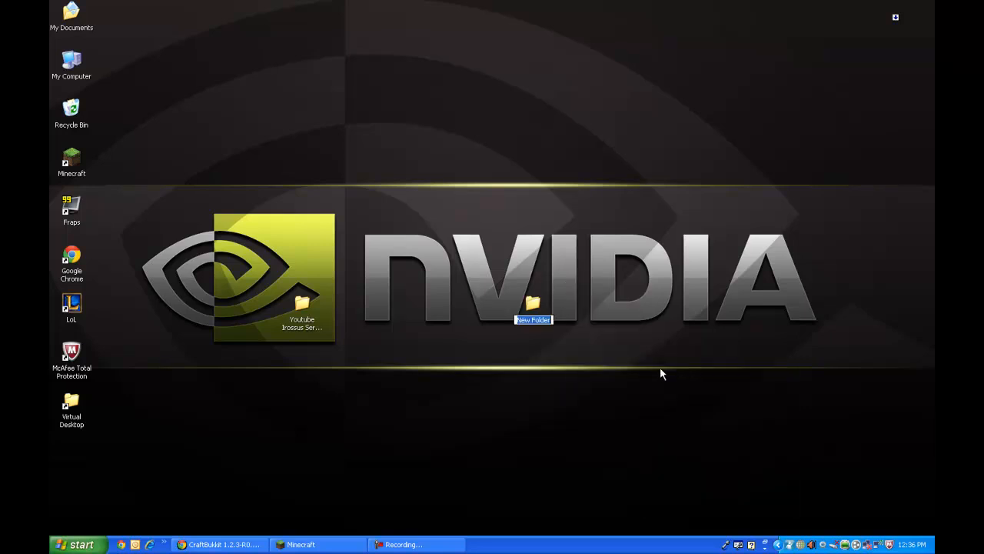
pyautogui.write('WHATEVER MATE')
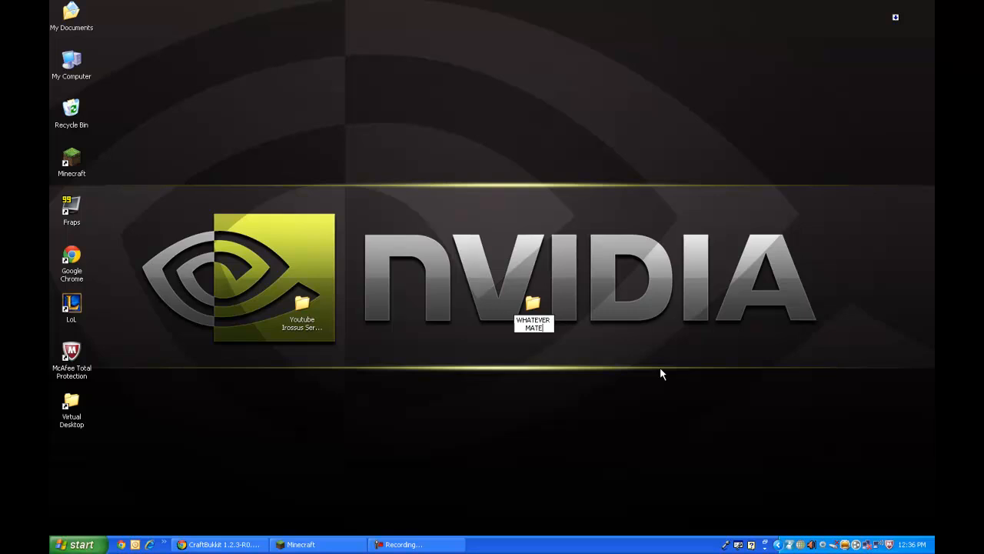
pyautogui.doubleClick(532, 314)
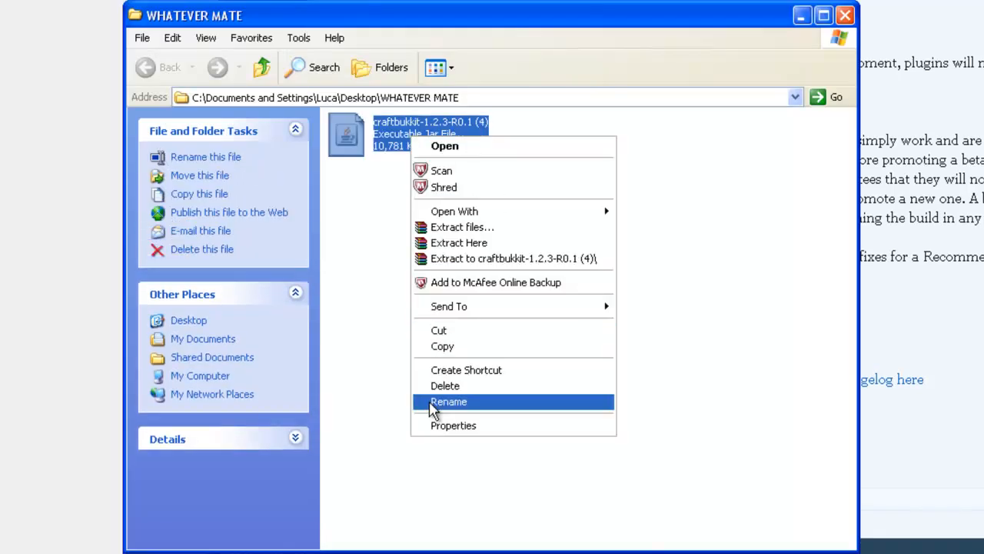
pyautogui.click(450, 401)
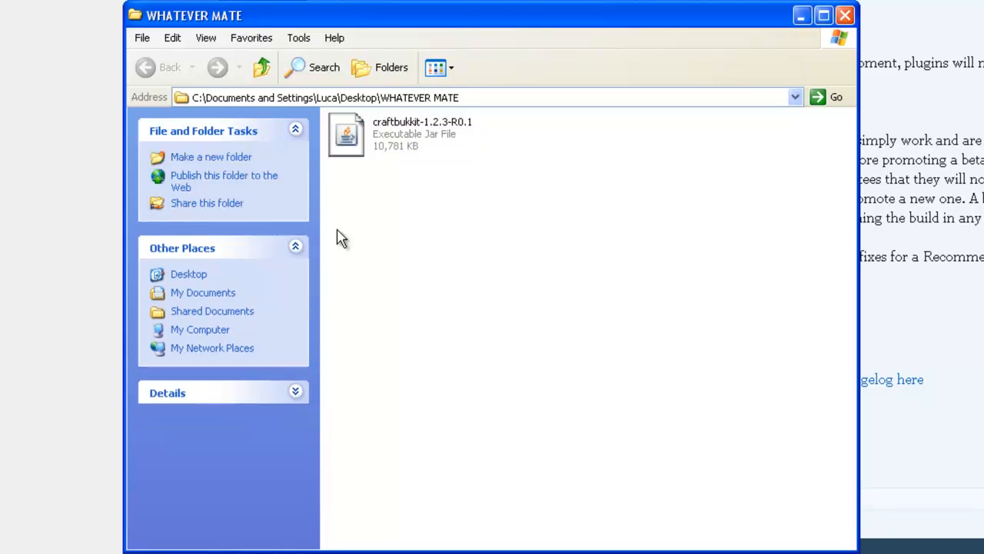
pyautogui.moveTo(82, 231)
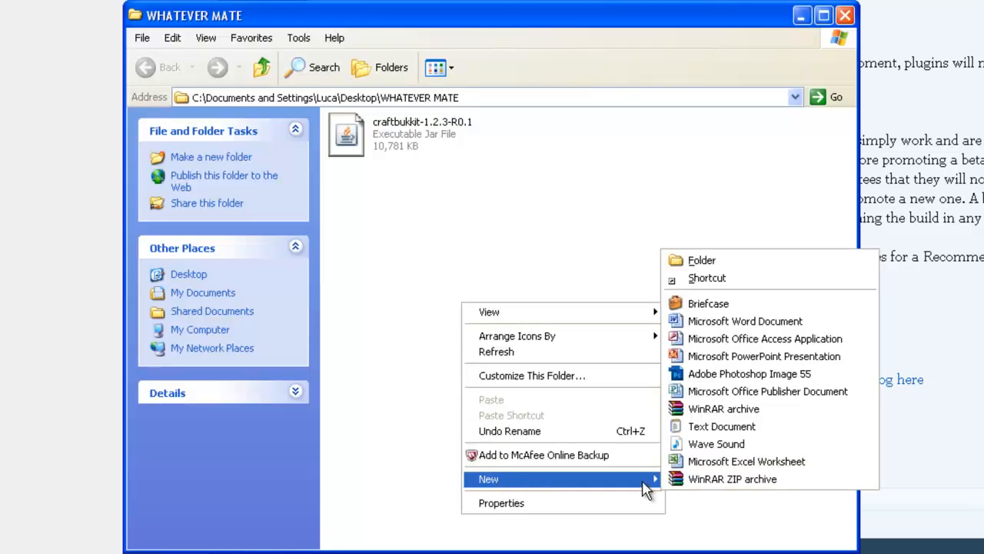
pyautogui.click(724, 426)
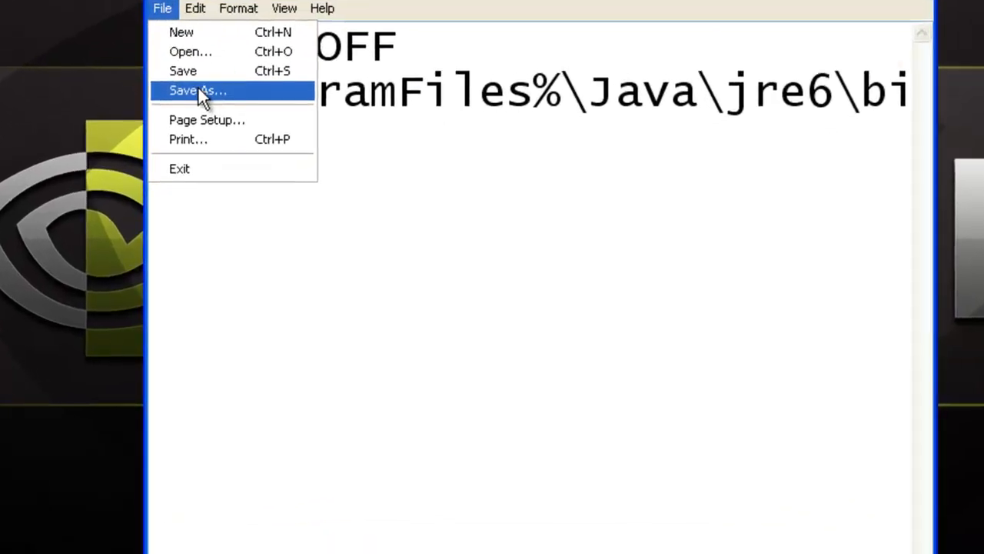
pyautogui.click(198, 91)
pyautogui.write('start.bat')
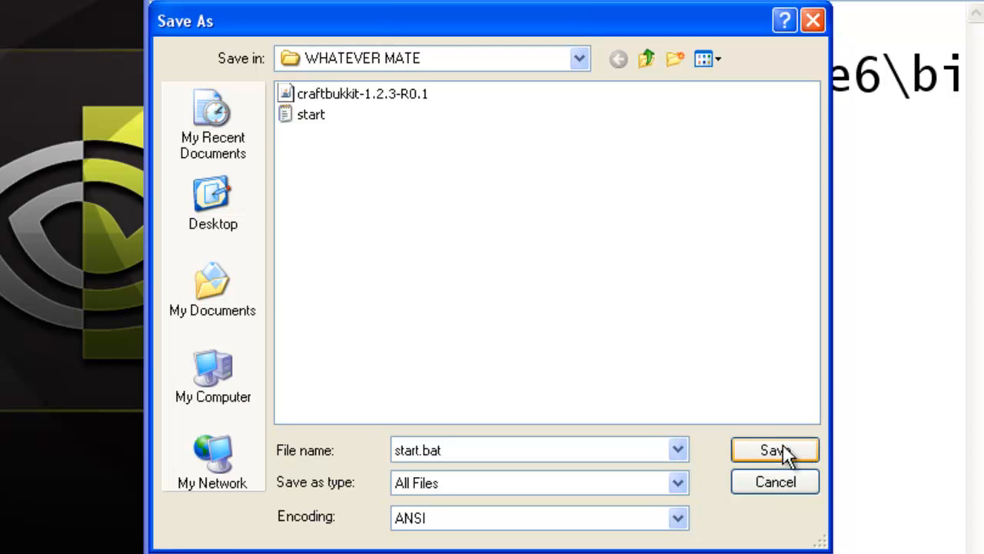
pyautogui.click(774, 450)
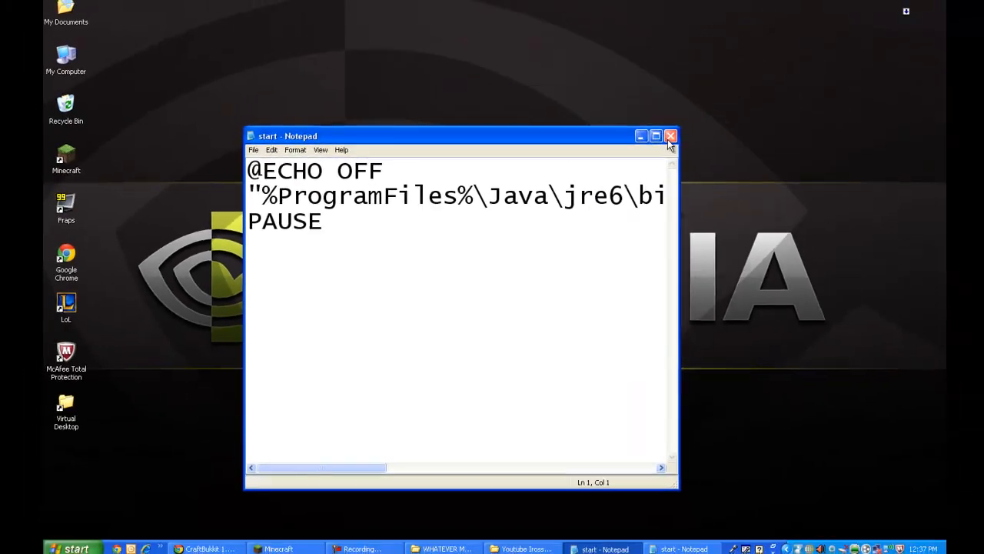
# Close the saved start.bat script in Notepad.
pyautogui.click(668, 137)
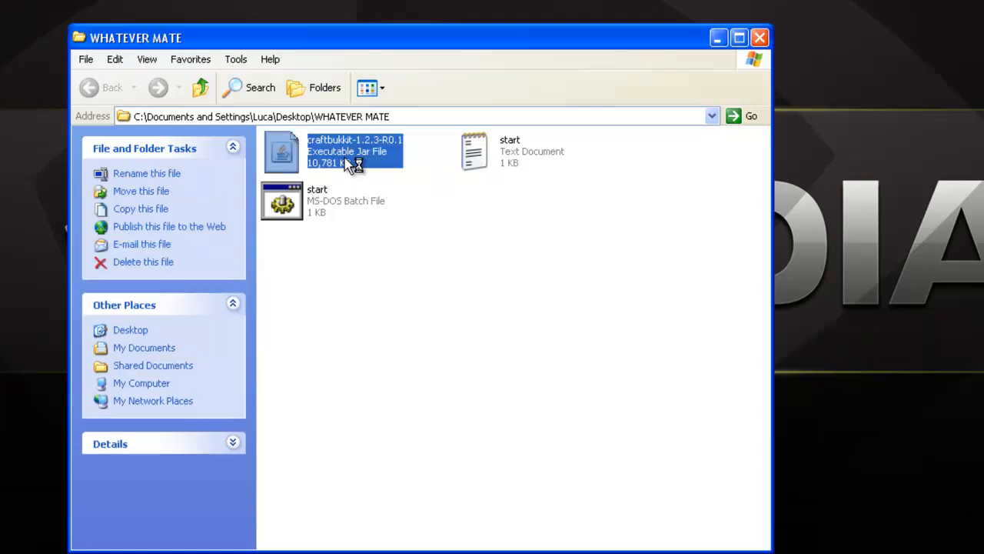
pyautogui.moveTo(385, 170)
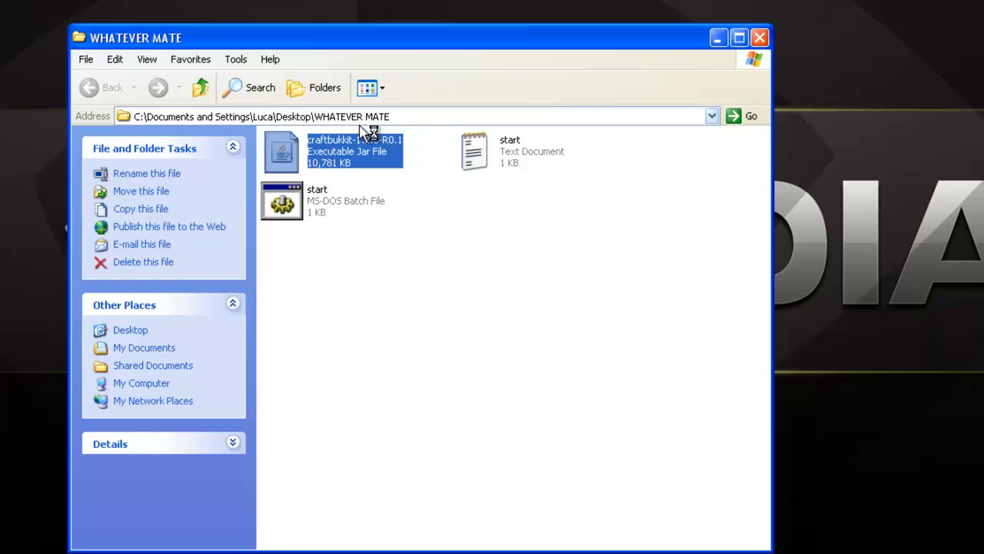
pyautogui.moveTo(501, 63)
pyautogui.write('Ir')
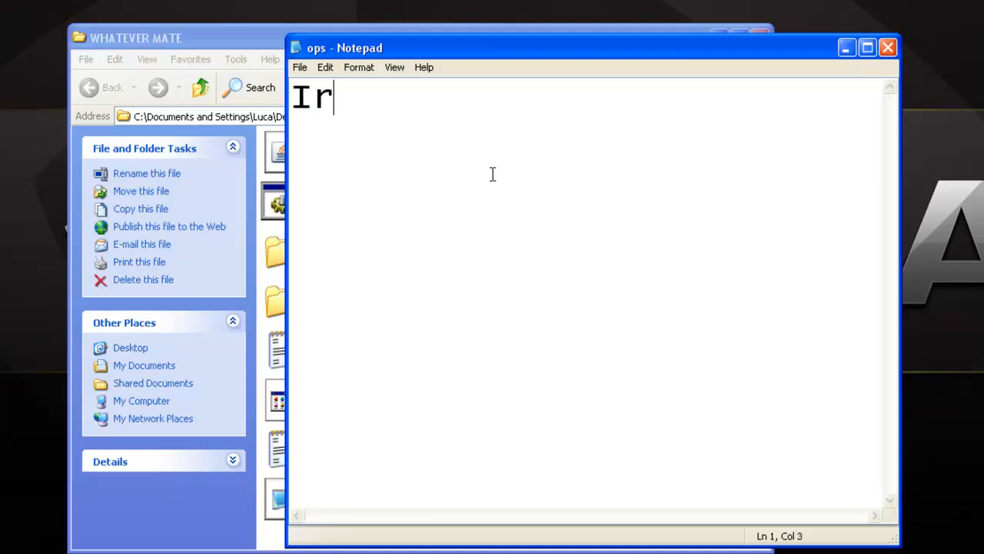
# Add player ossus to ops.txt, check the server log, then open server.properties with Notepad.
pyautogui.write('ossus')
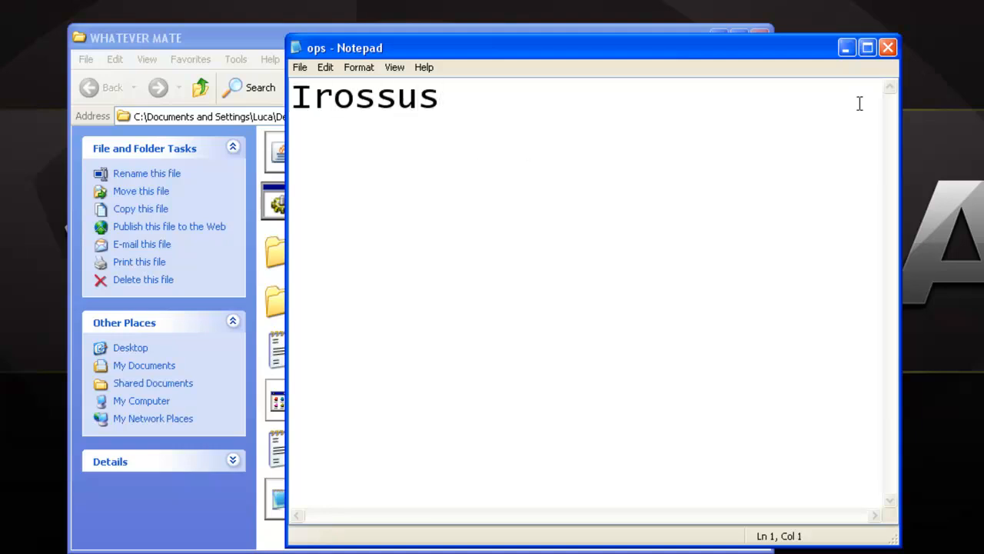
pyautogui.click(887, 48)
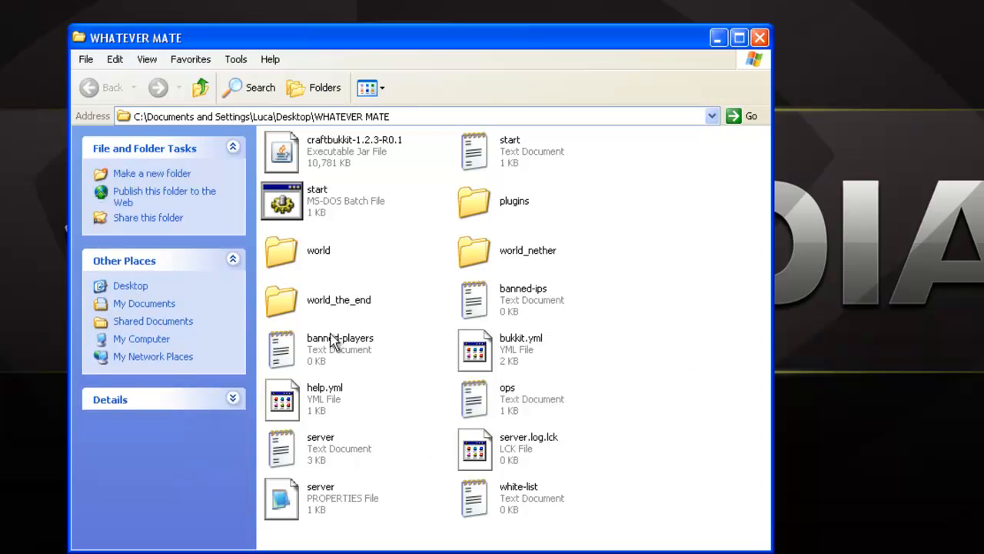
pyautogui.click(321, 448)
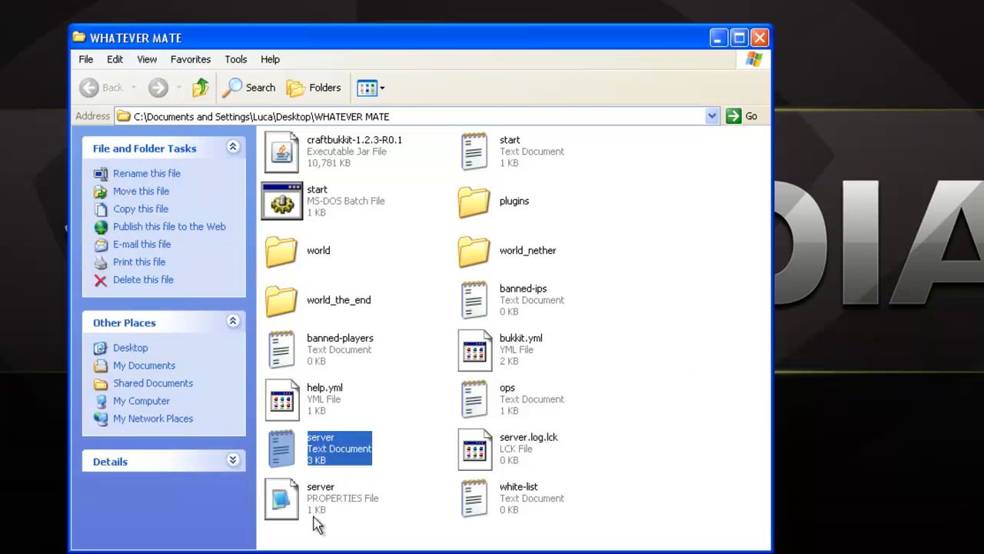
pyautogui.doubleClick(323, 446)
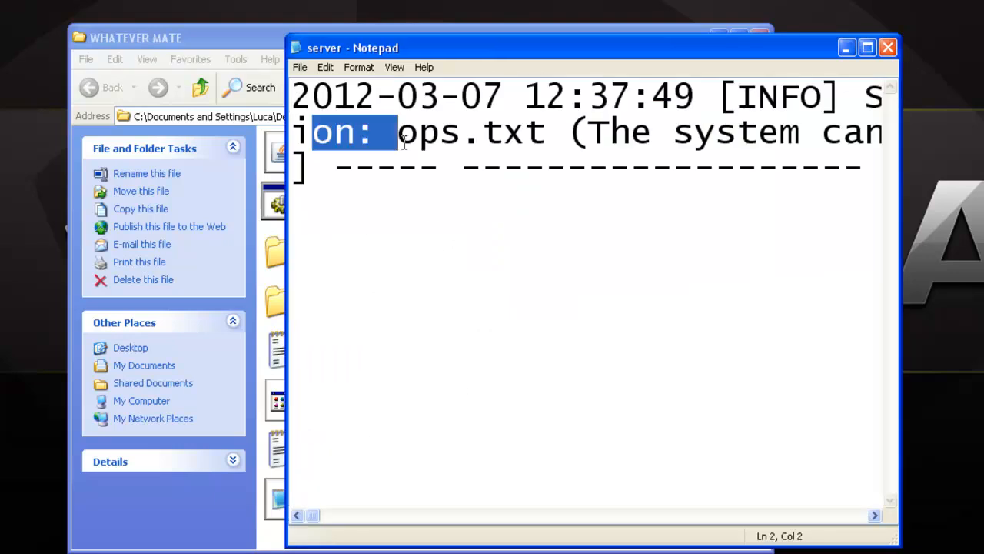
pyautogui.click(885, 48)
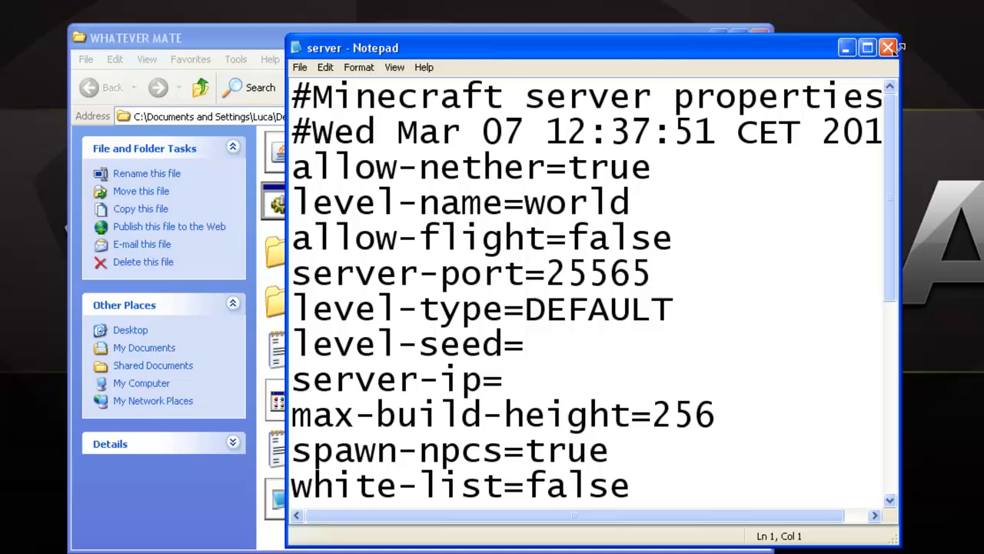
pyautogui.click(885, 47)
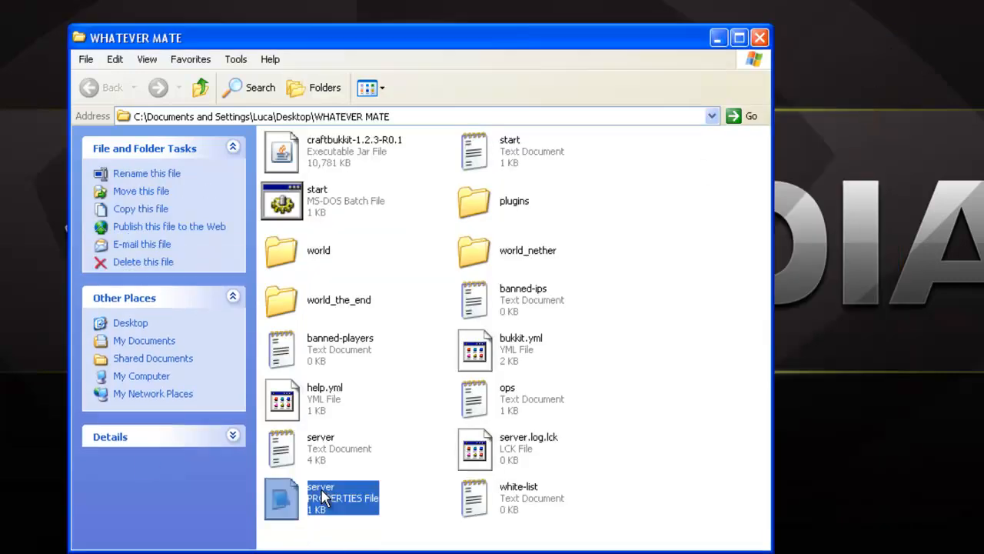
pyautogui.rightClick(321, 498)
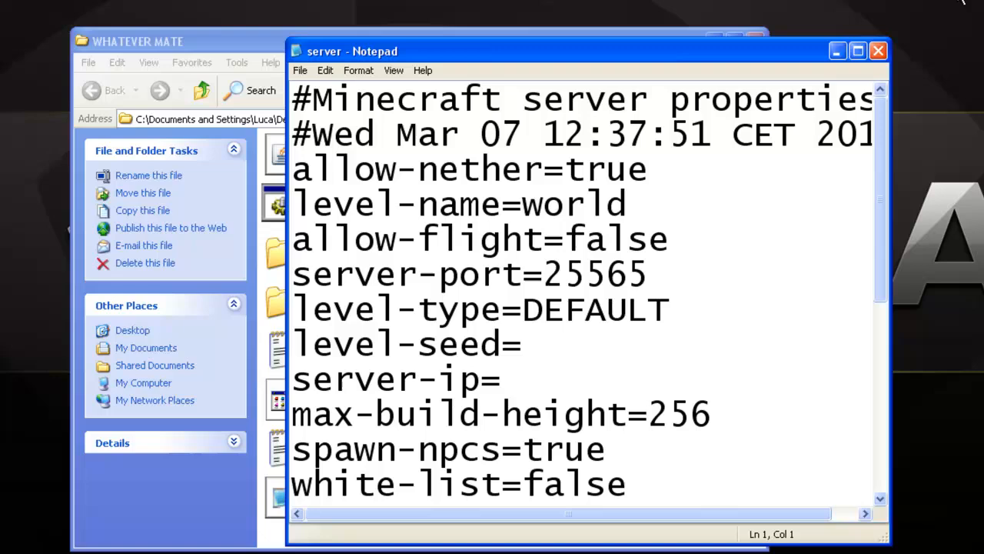
pyautogui.click(854, 50)
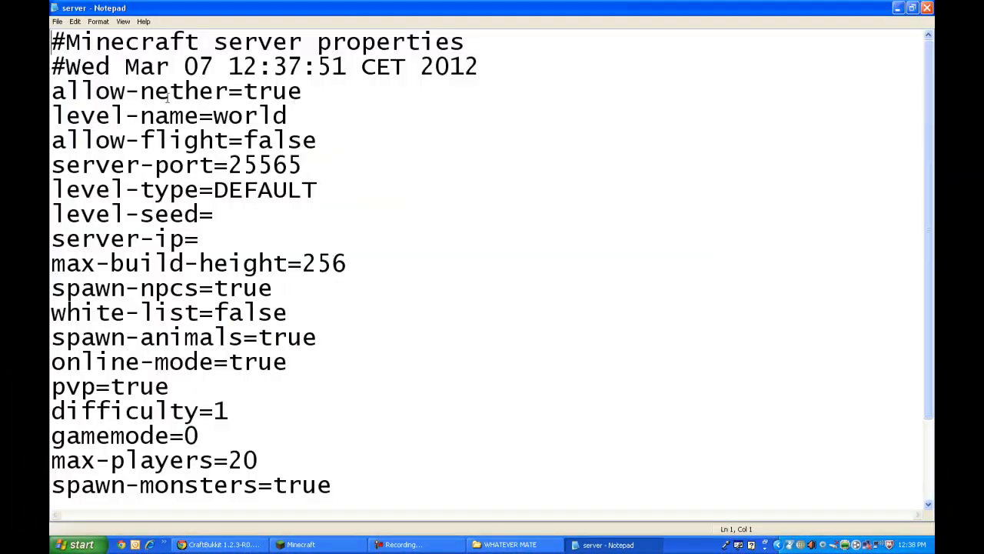
pyautogui.scroll(-3)
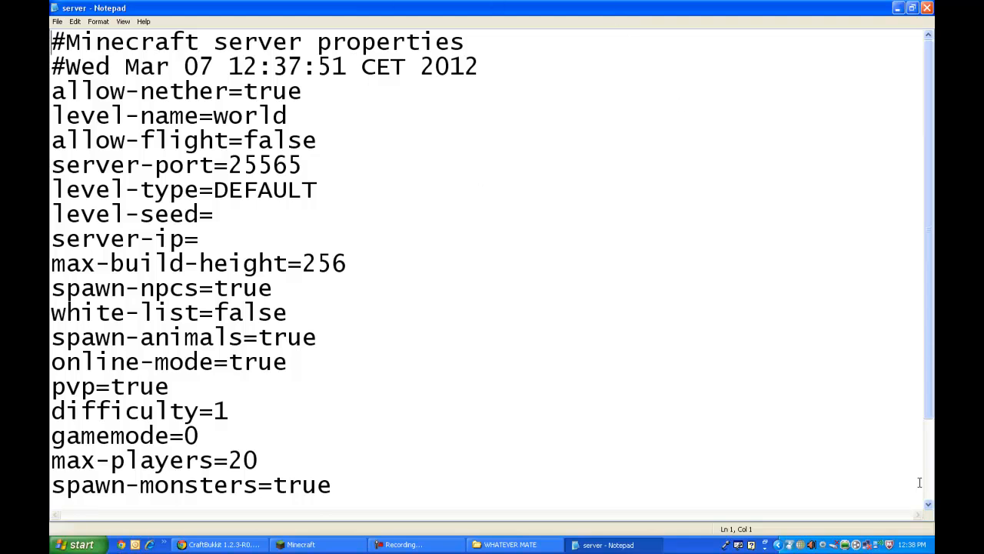
pyautogui.moveTo(396, 243)
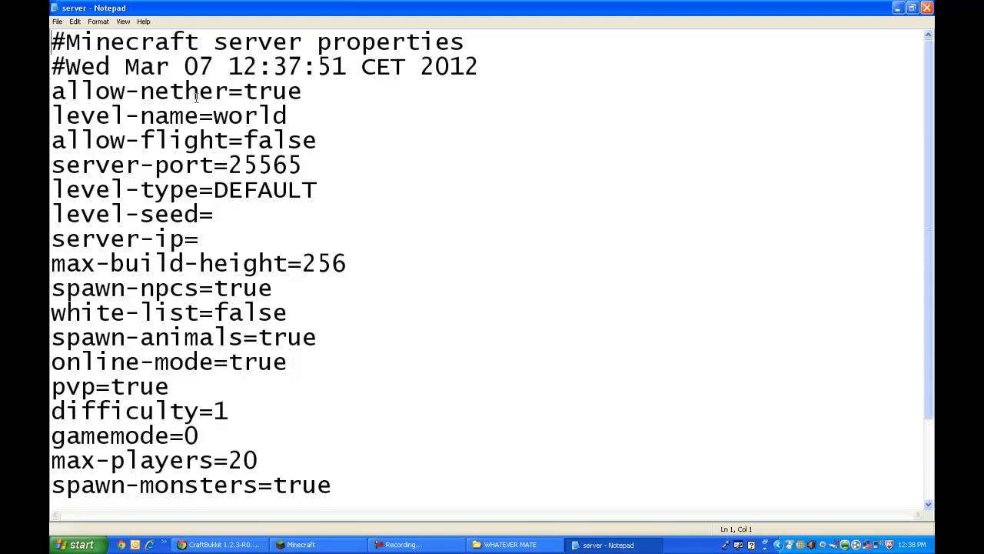
pyautogui.click(510, 544)
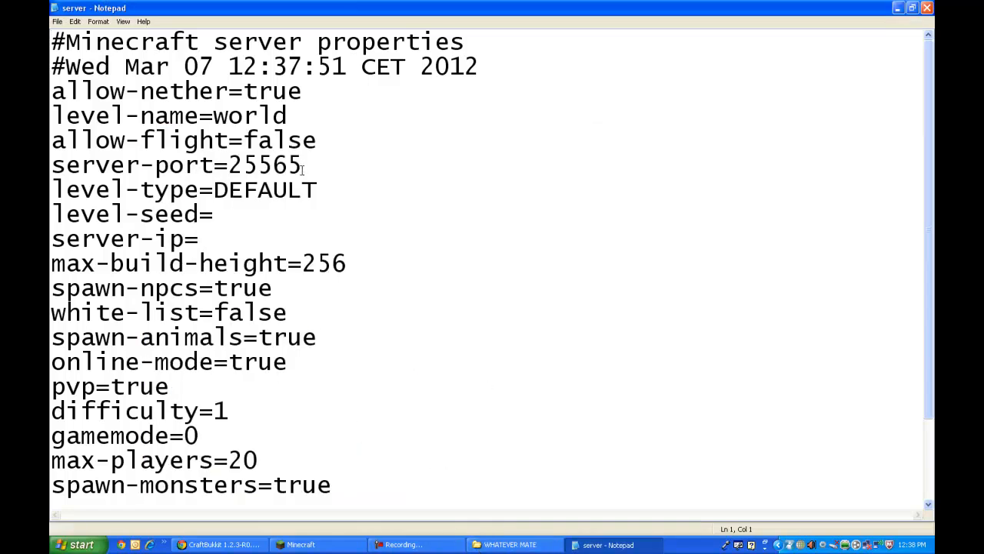
pyautogui.click(302, 164)
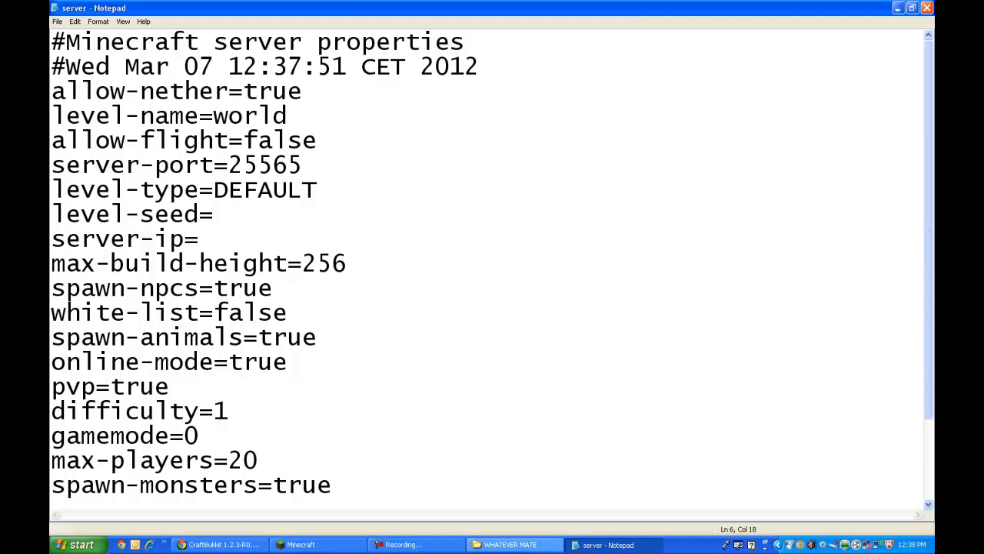
# Bring Chrome forward and launch cmd from the Start menu's Run dialog.
pyautogui.click(223, 545)
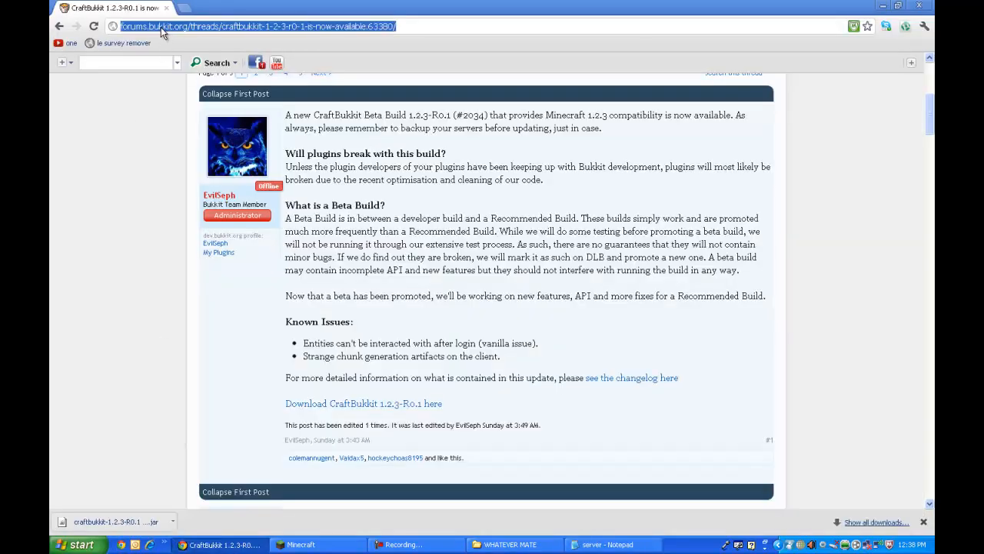
pyautogui.click(73, 544)
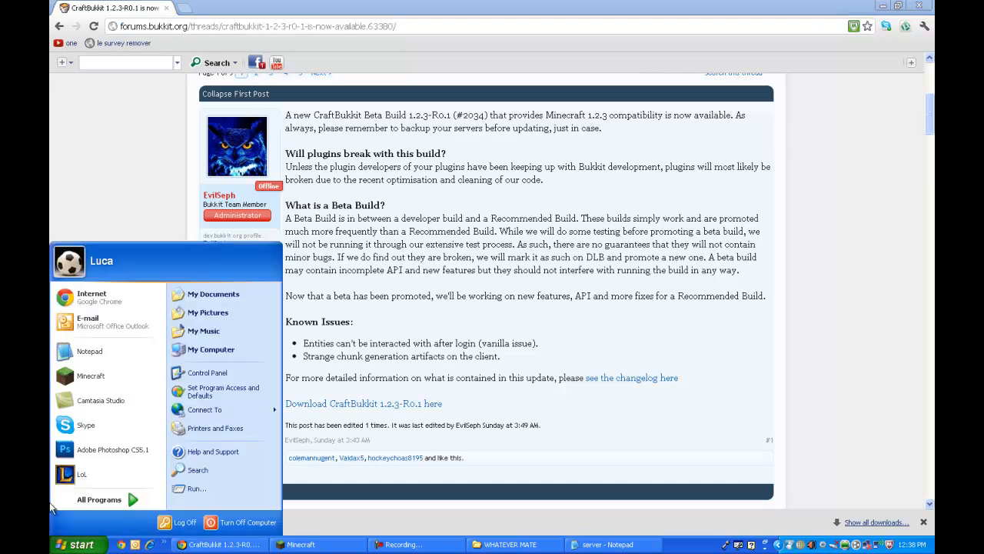
pyautogui.click(197, 489)
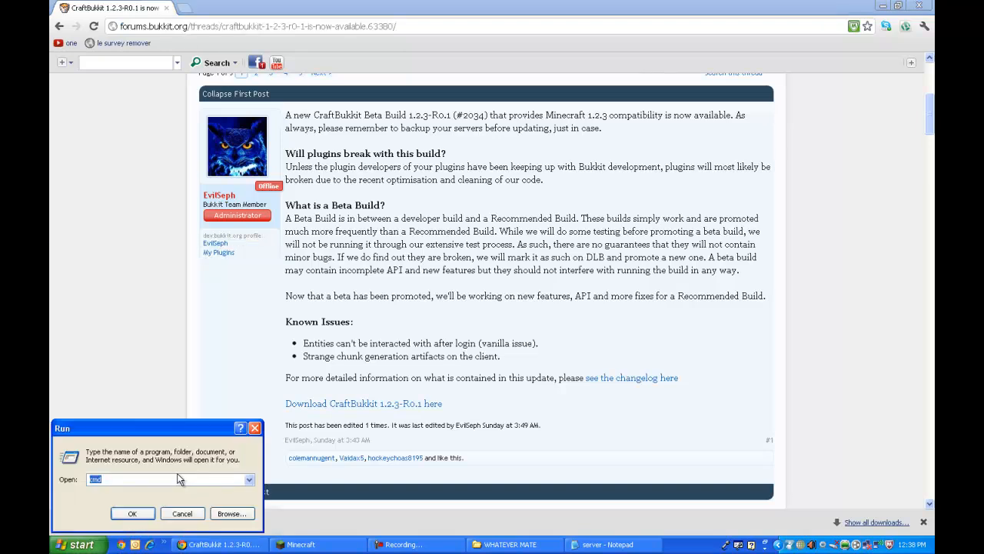
pyautogui.click(132, 513)
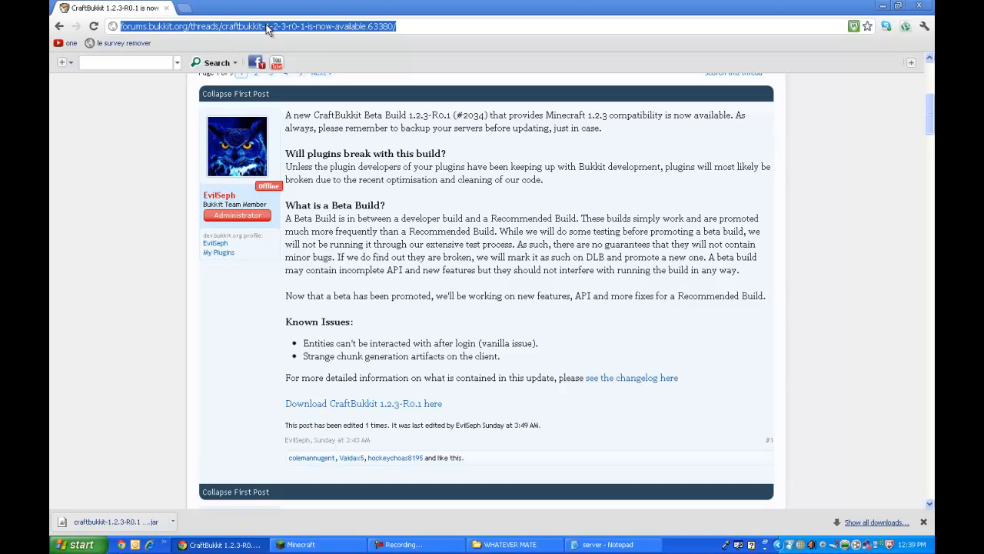
pyautogui.moveTo(242, 81)
pyautogui.write('192.168.1.1')
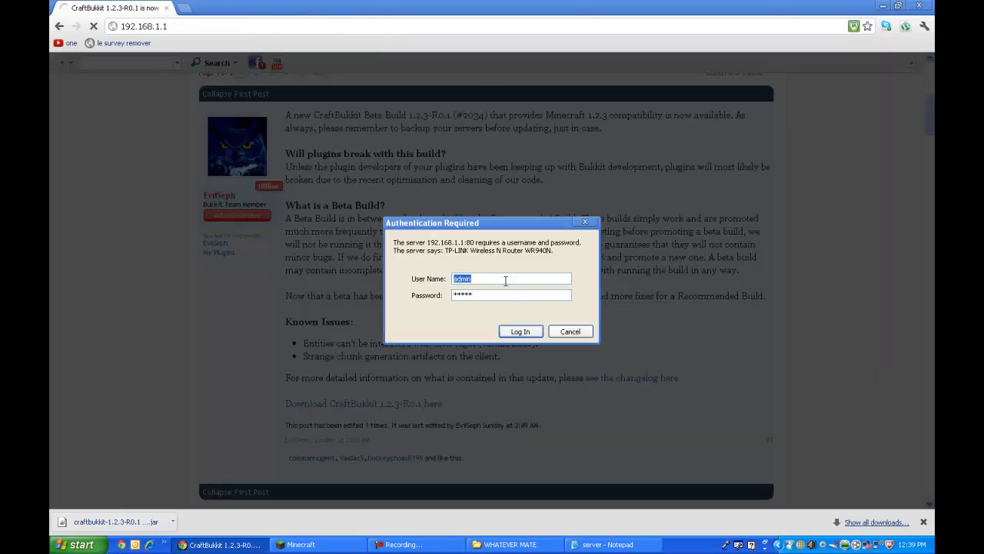
# Log in to the TP-LINK router and view the Virtual Servers forwarding rules.
pyautogui.click(521, 330)
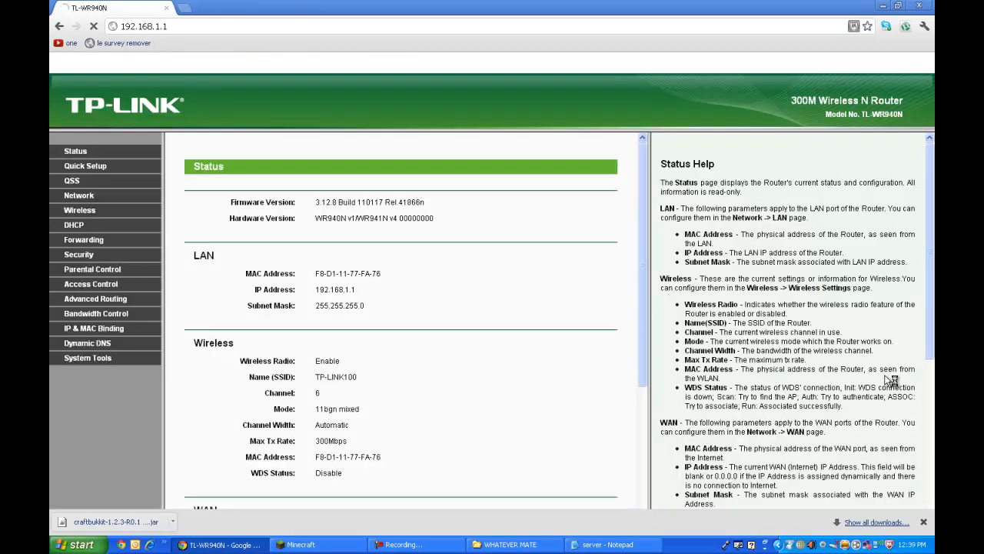
pyautogui.moveTo(83, 239)
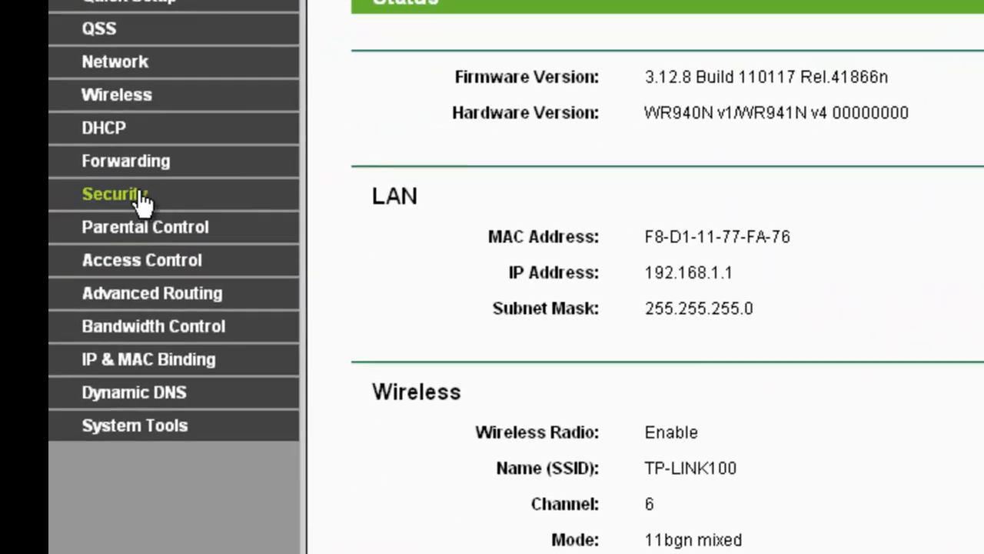
pyautogui.click(125, 160)
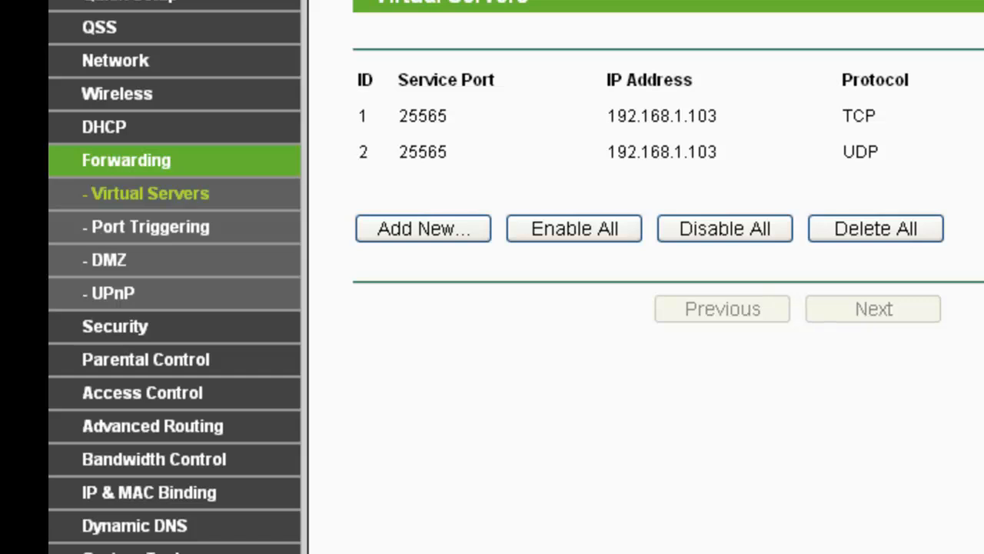
pyautogui.moveTo(471, 131)
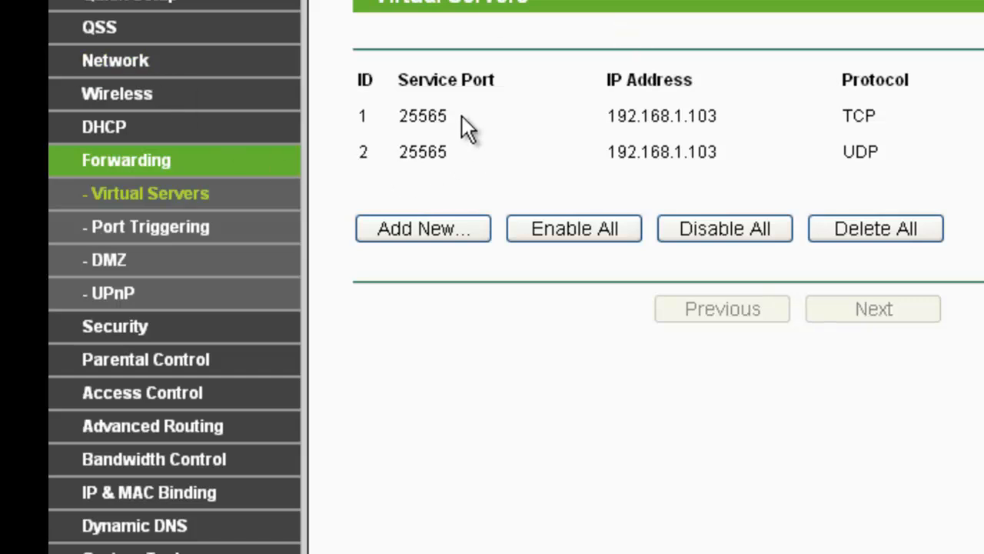
pyautogui.click(423, 228)
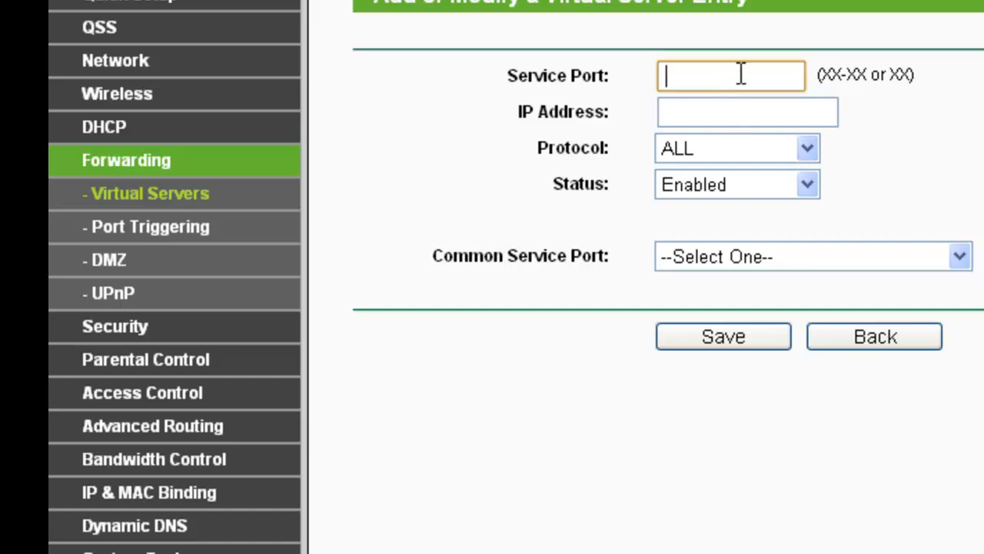
pyautogui.write('25565')
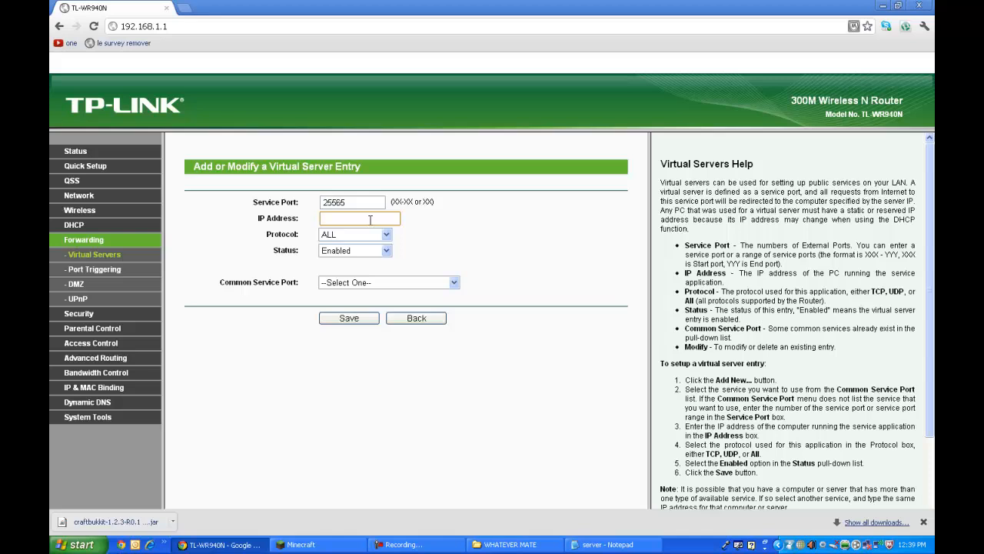
pyautogui.write('192.')
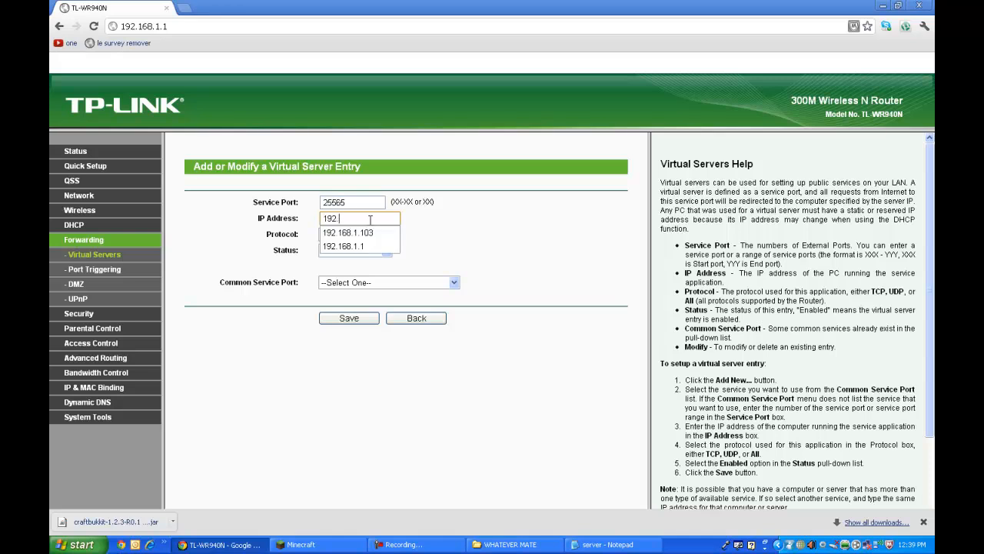
pyautogui.click(350, 233)
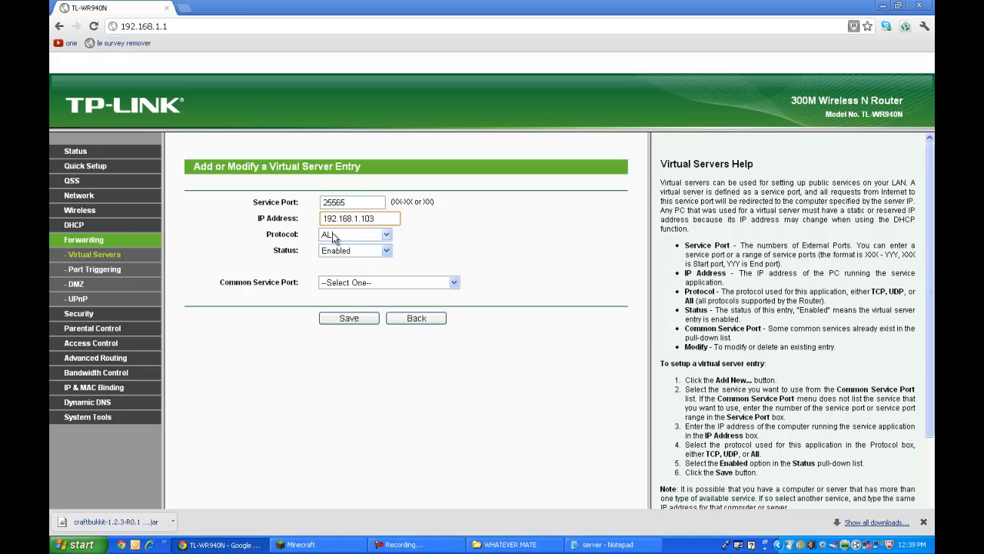
pyautogui.click(354, 234)
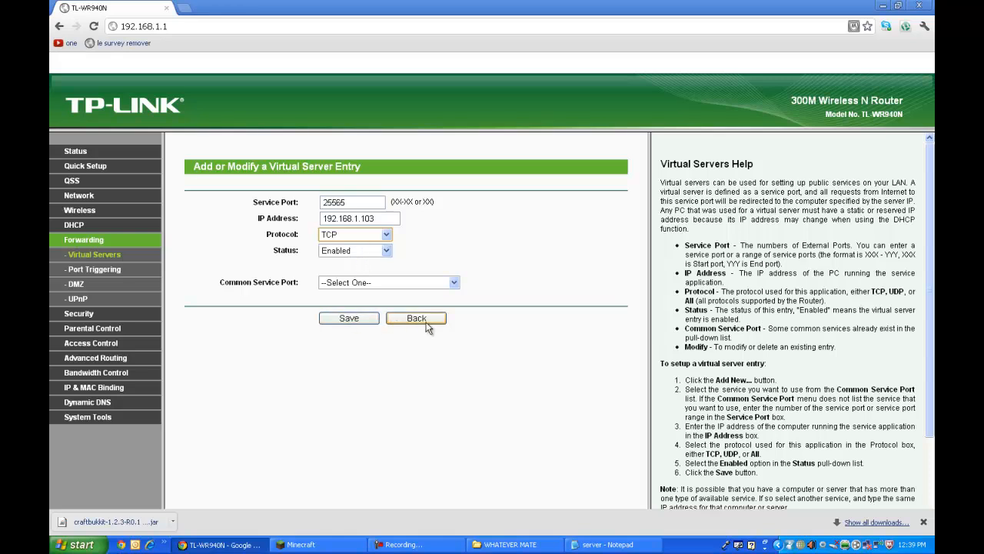
pyautogui.click(416, 317)
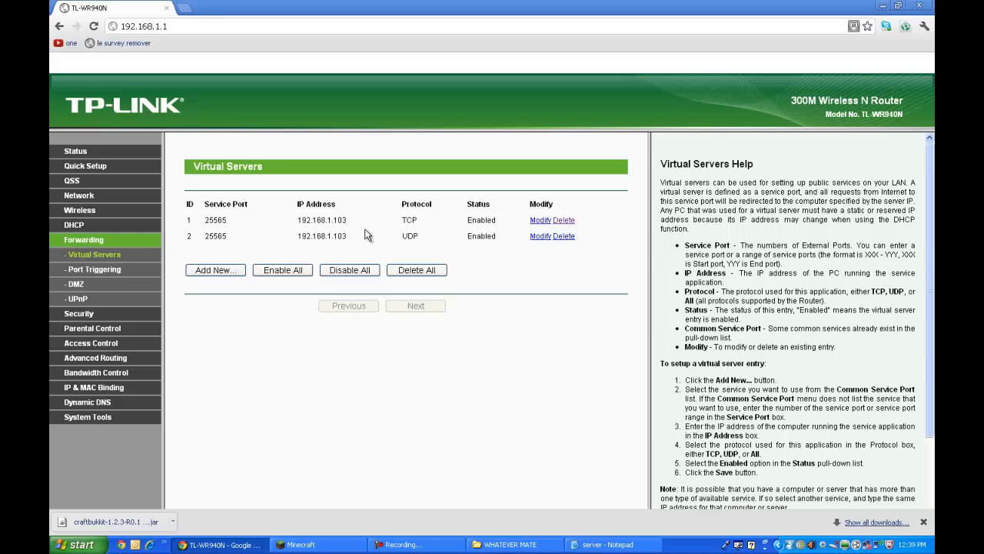
pyautogui.moveTo(417, 232)
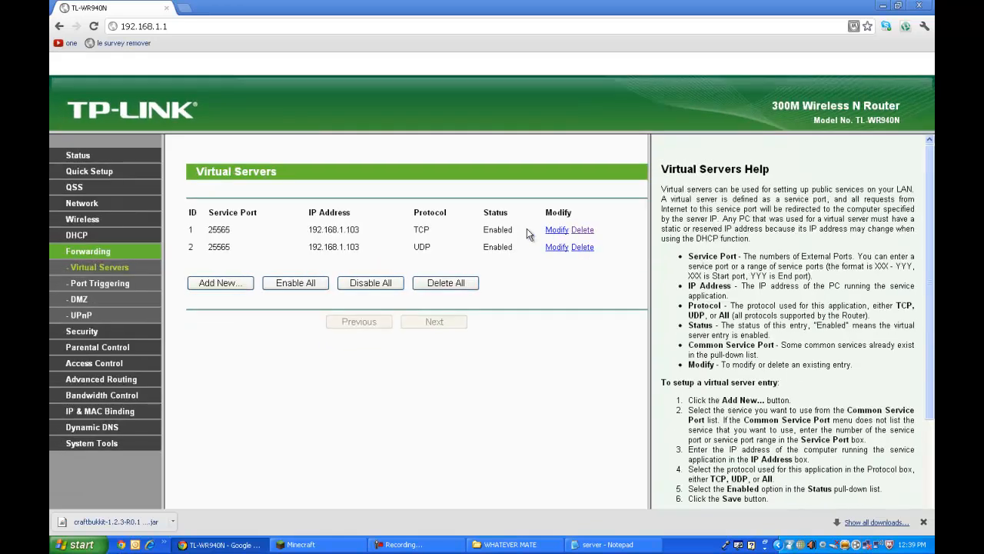
pyautogui.moveTo(309, 253)
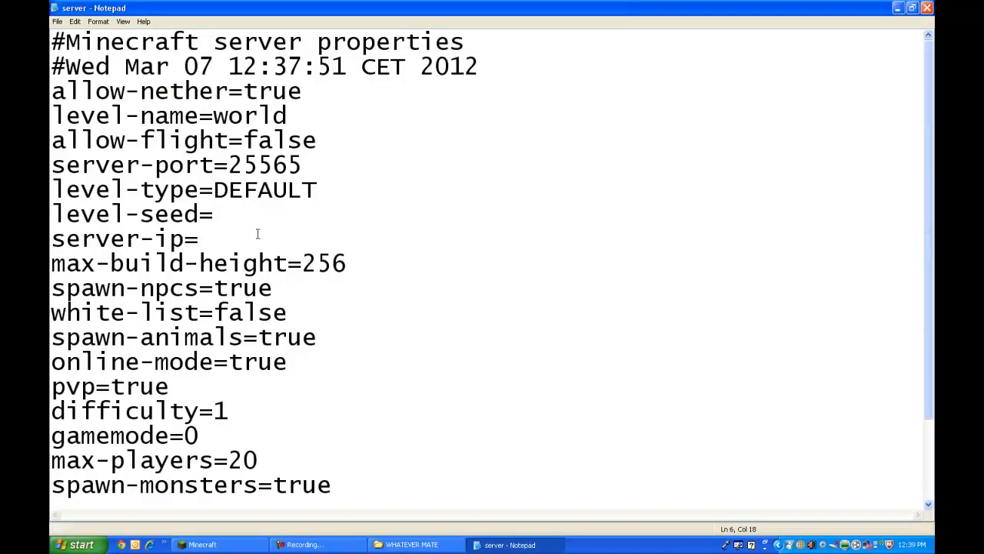
# Type 192.168.1.103 after server-ip= in server.properties.
pyautogui.click(199, 239)
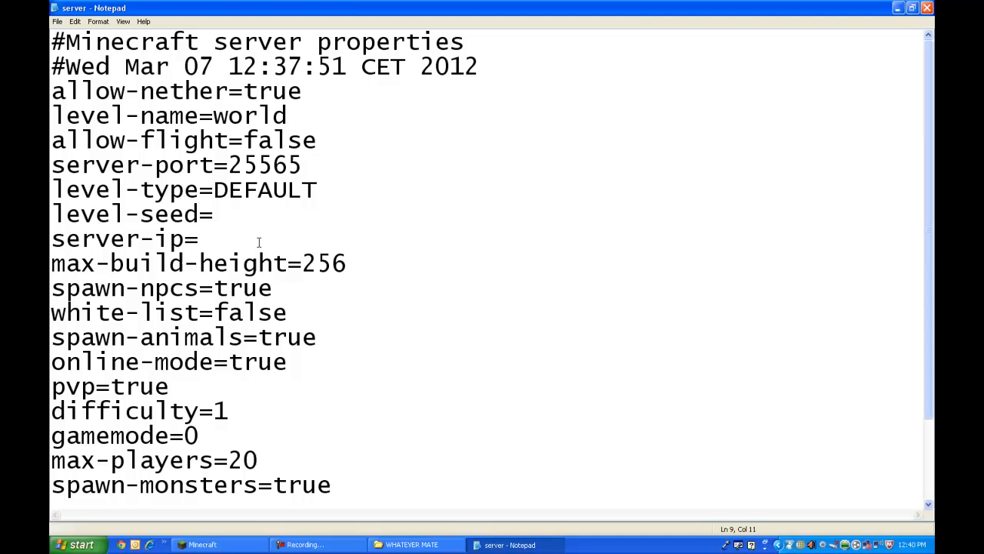
pyautogui.write('192.1')
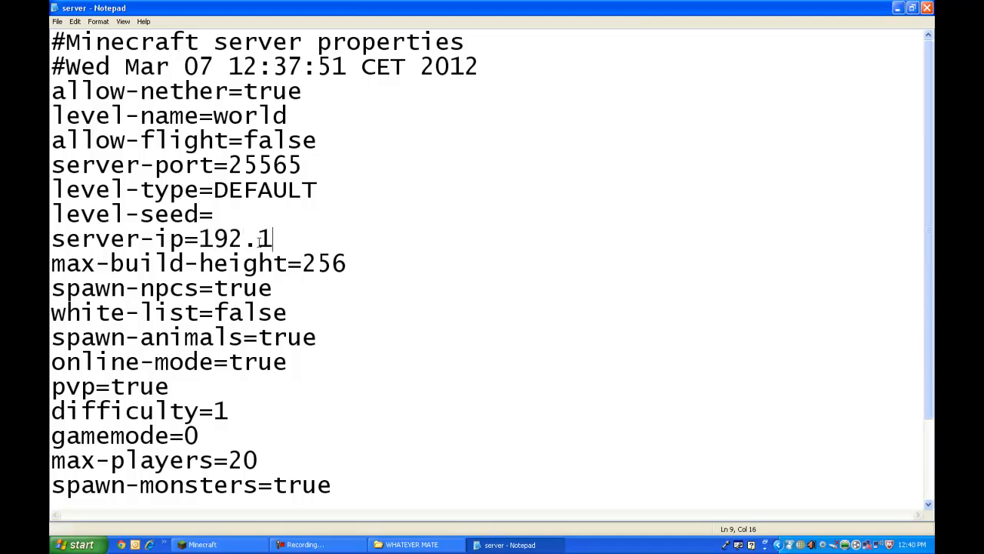
pyautogui.write('6')
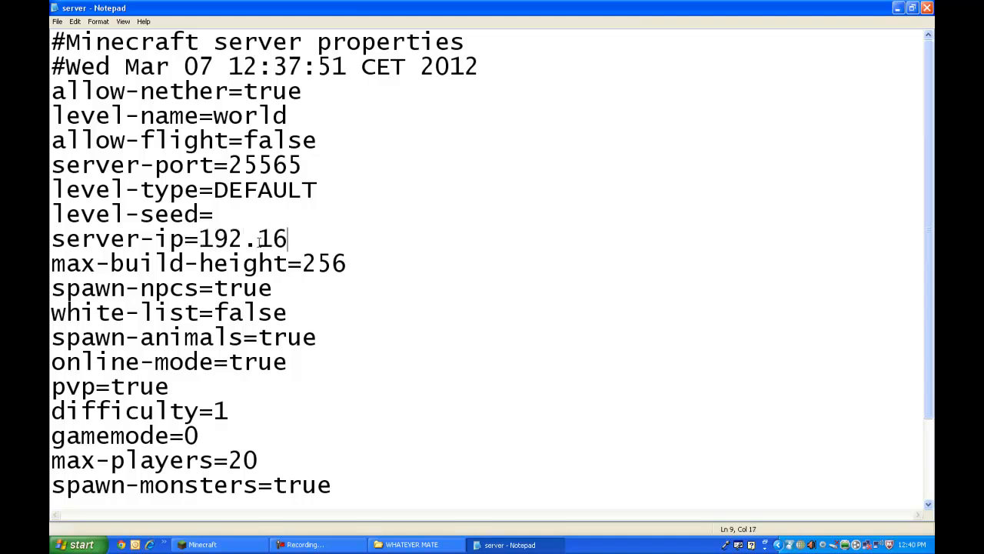
pyautogui.write('8.1.11')
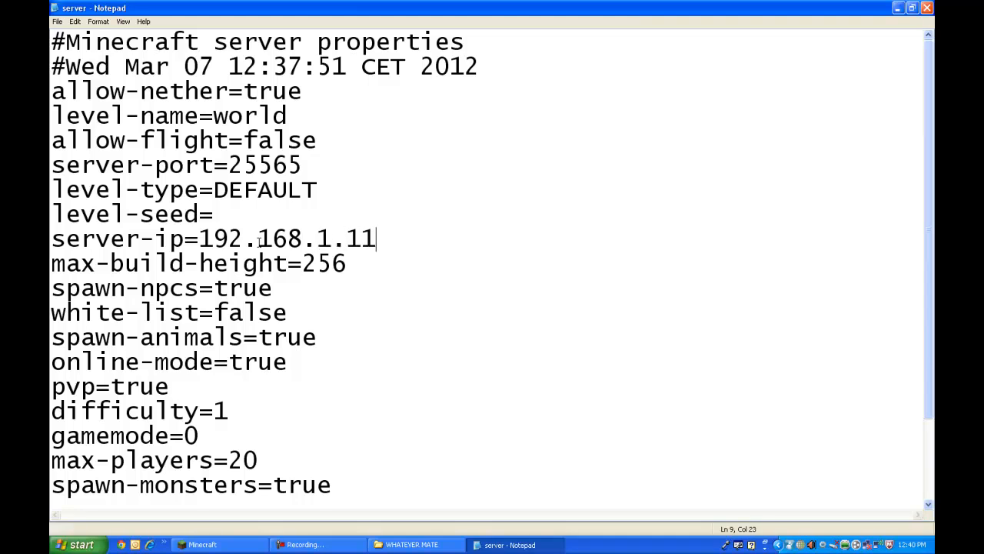
pyautogui.write('3')
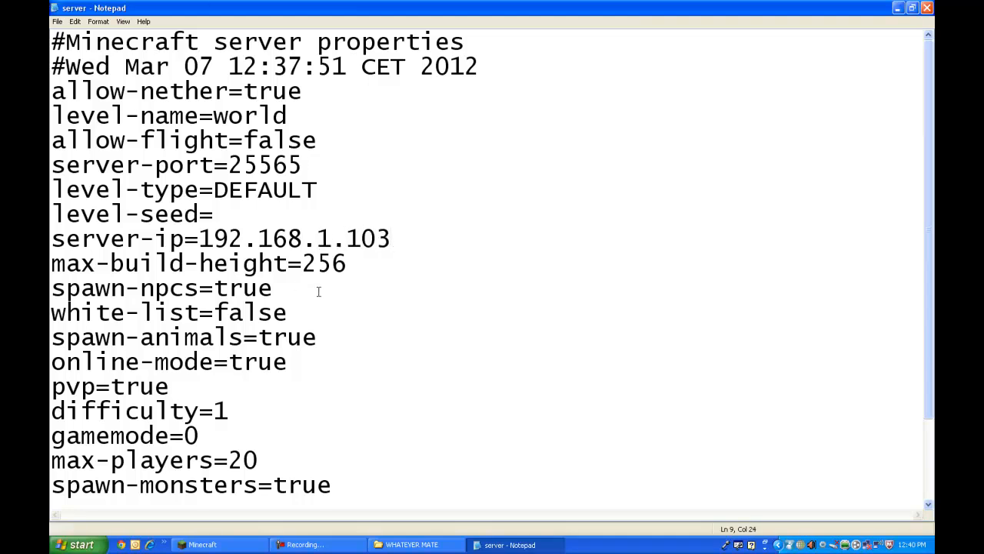
# Open Hamachi to check its address, then close it.
pyautogui.doubleClick(323, 263)
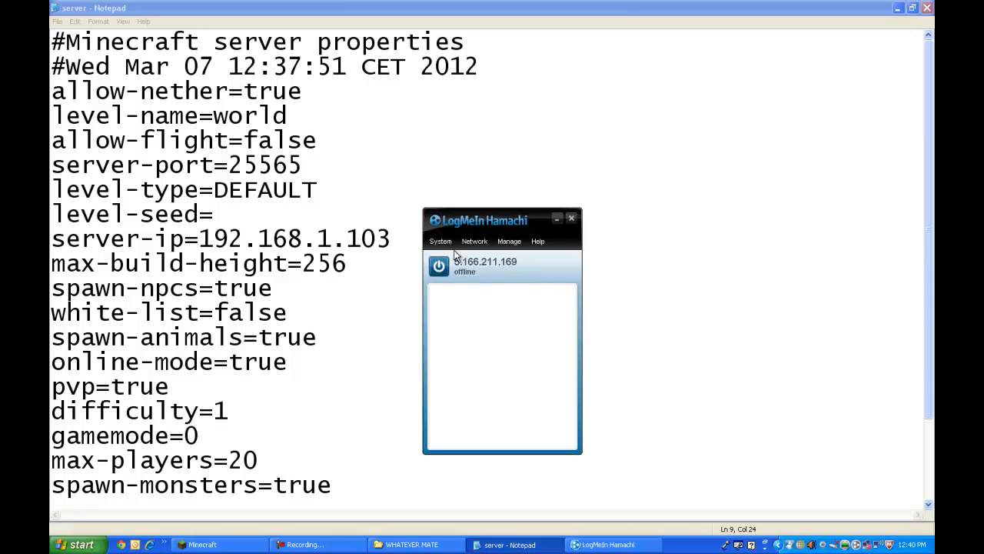
pyautogui.click(572, 219)
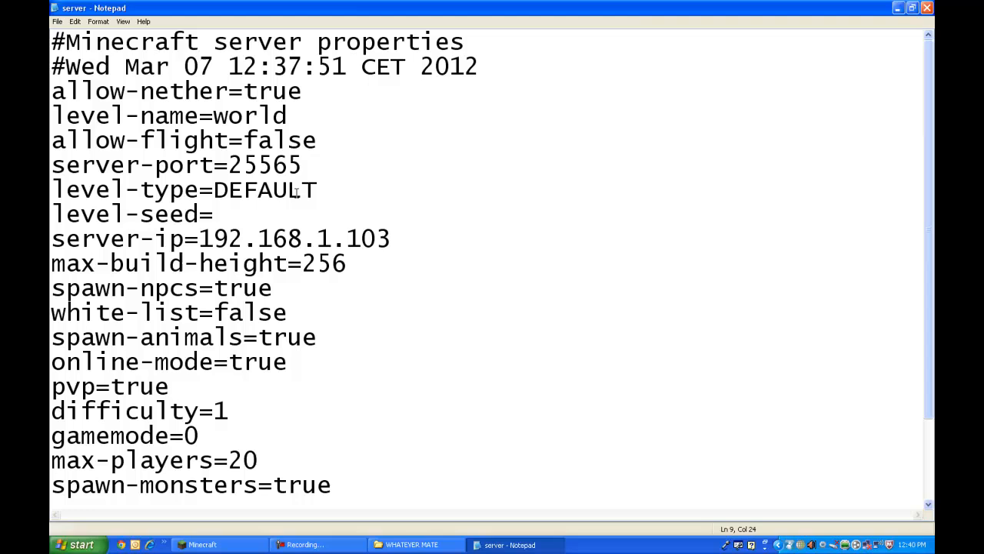
pyautogui.moveTo(98, 263); pyautogui.dragTo(272, 289)
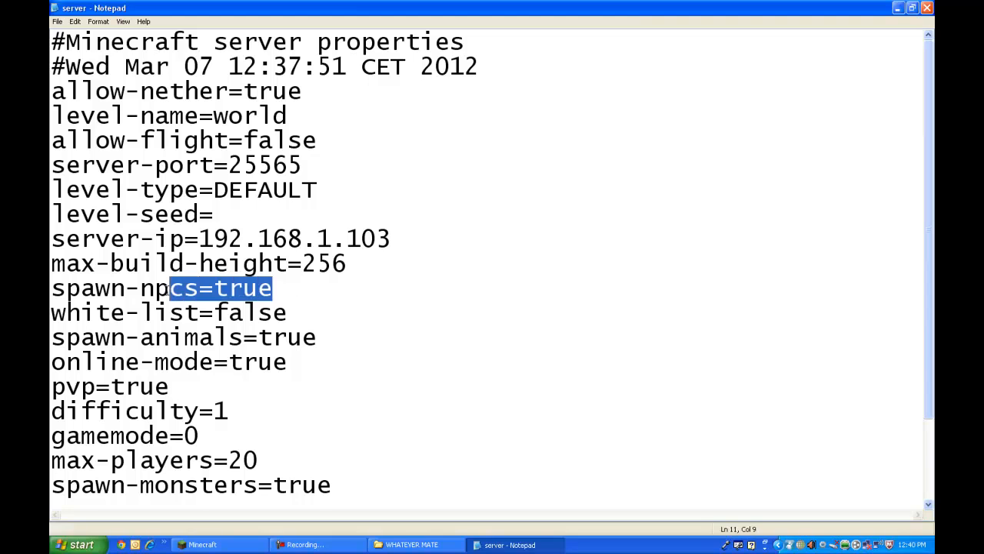
# Edit the online-mode value, typing false over true.
pyautogui.click(323, 312)
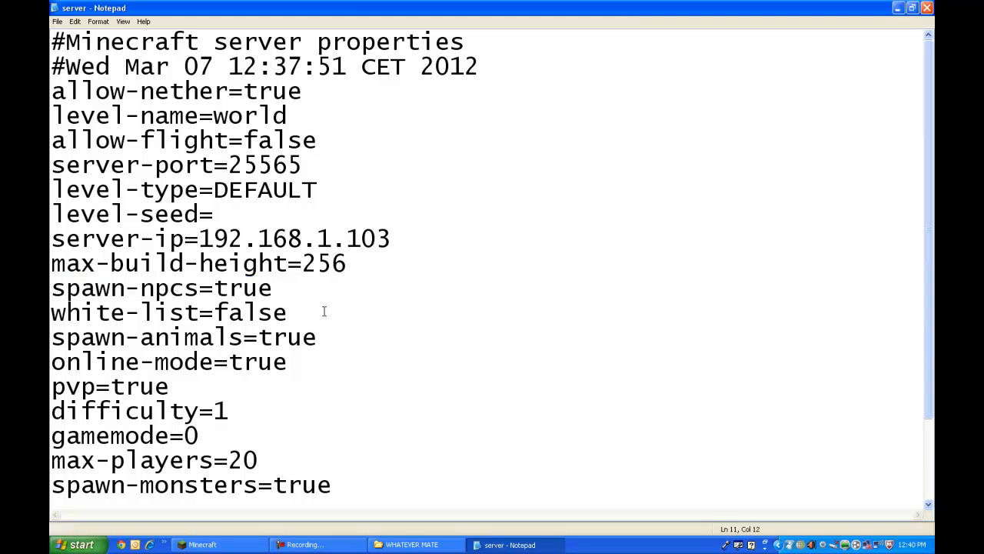
pyautogui.scroll(-3)
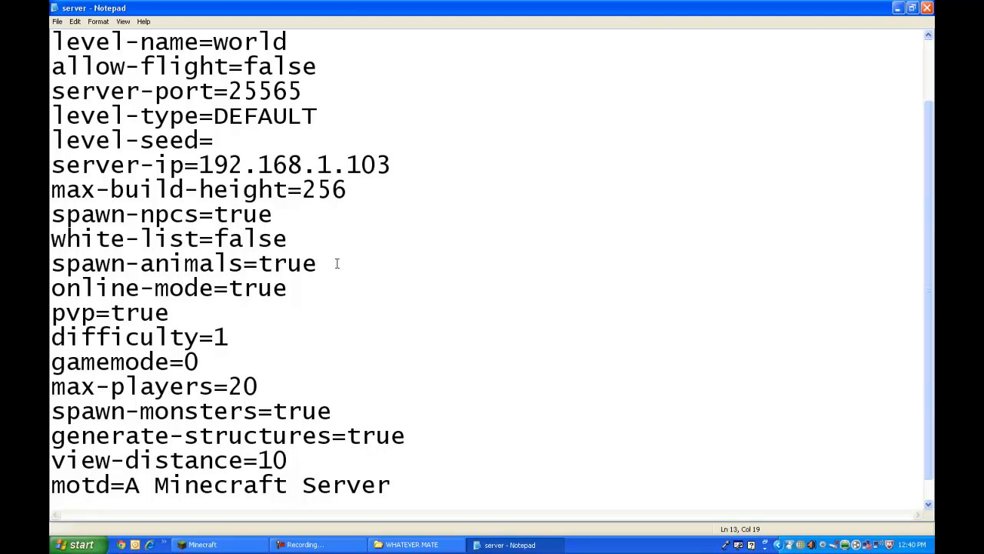
pyautogui.doubleClick(258, 289)
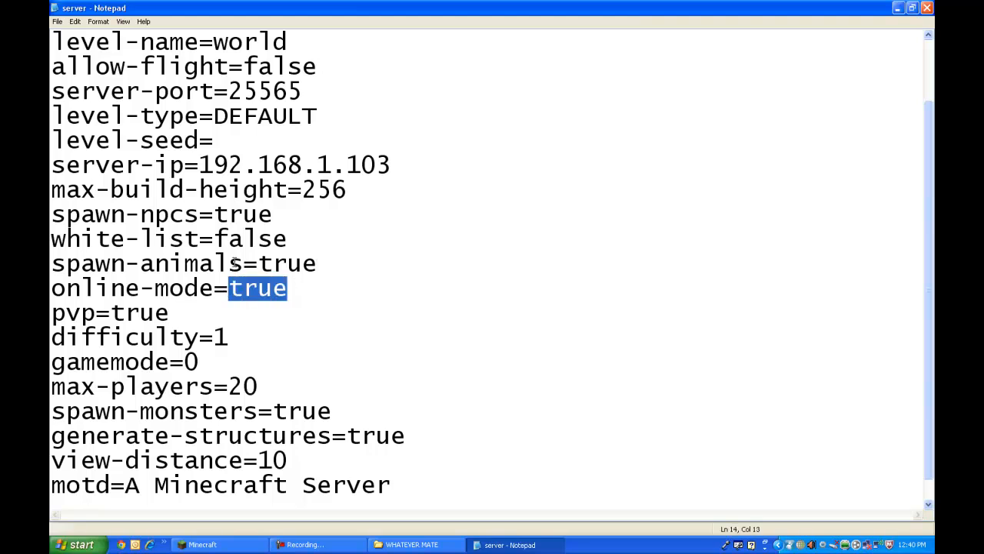
pyautogui.write('false')
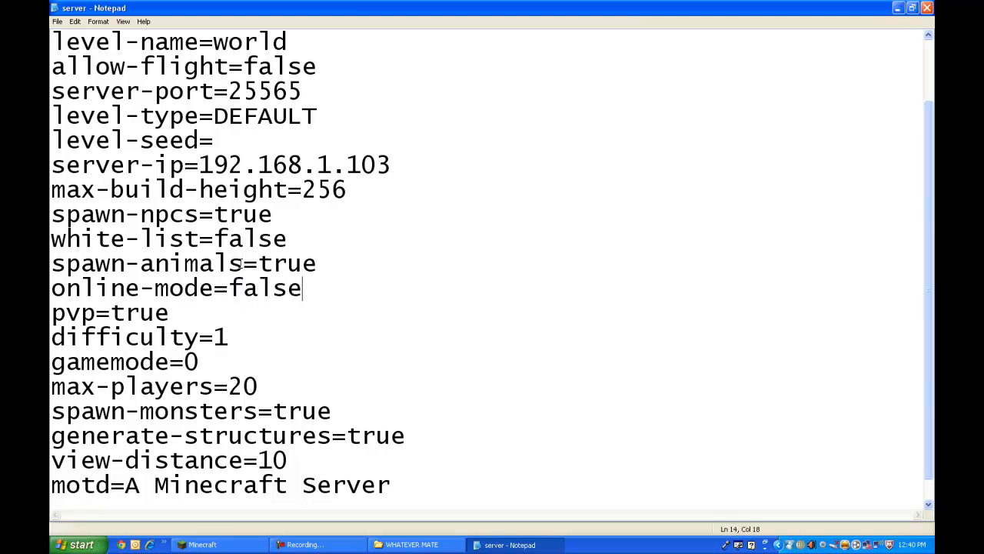
pyautogui.press('BackSpace')
pyautogui.write('tru')
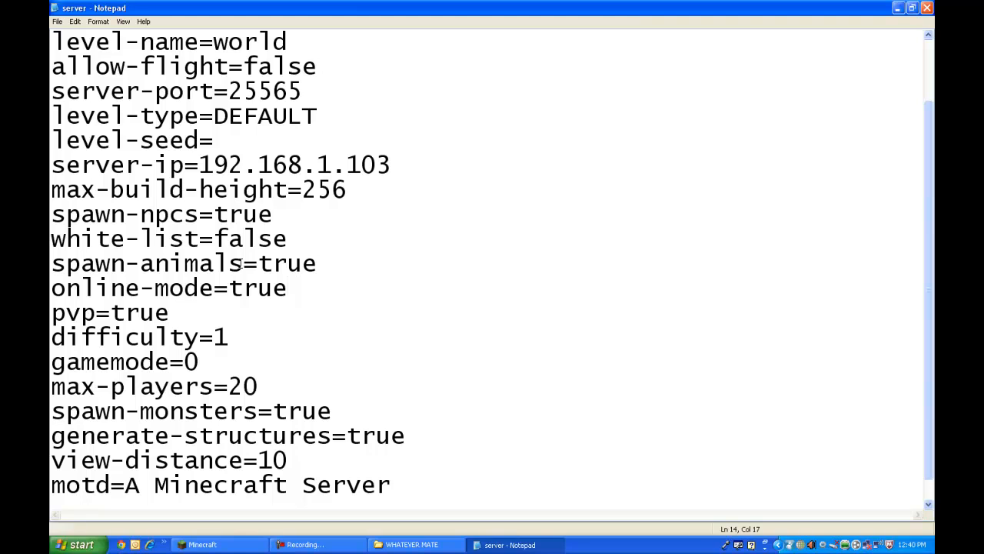
pyautogui.press('BackSpace')
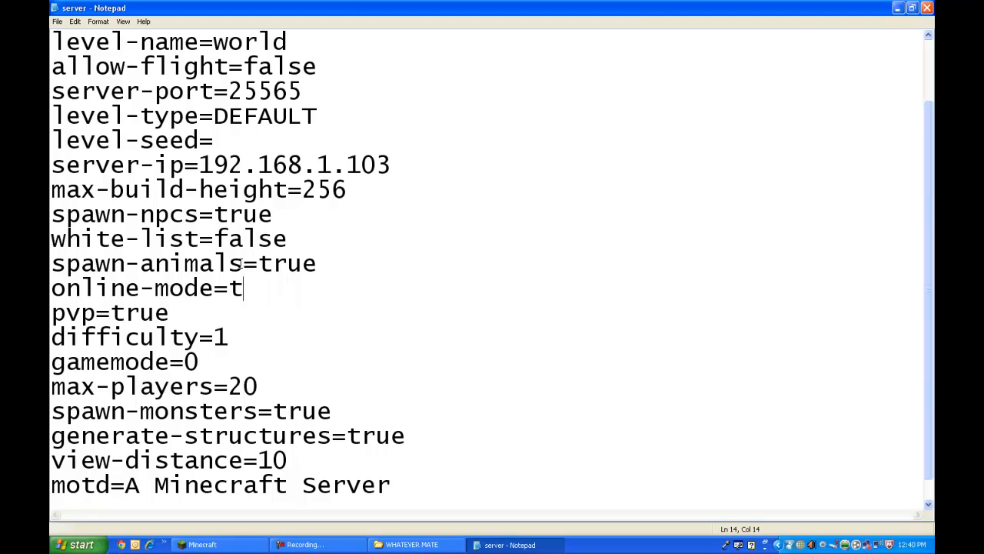
pyautogui.write('alse')
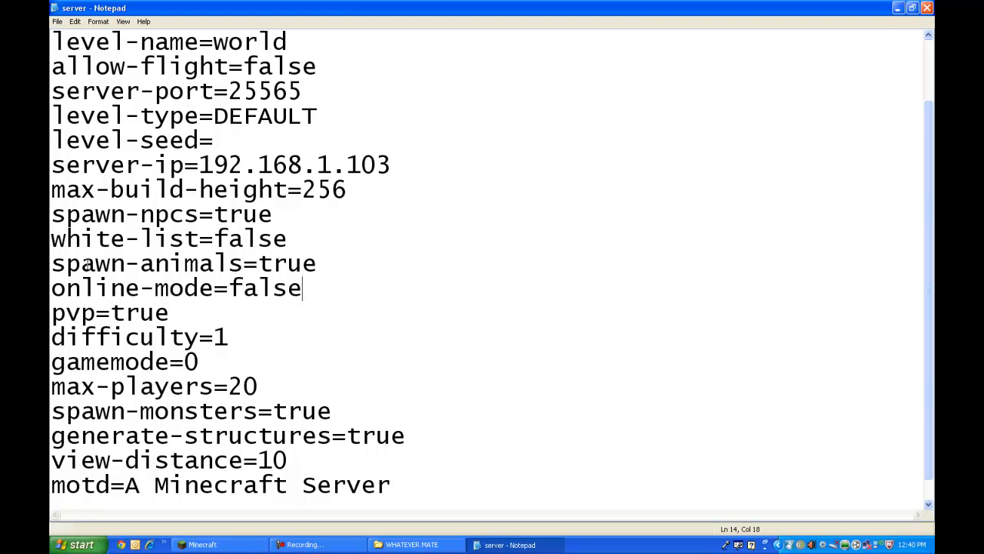
# Make difficulty and gamemode read 1, and set max-players to 5.
pyautogui.click(229, 338)
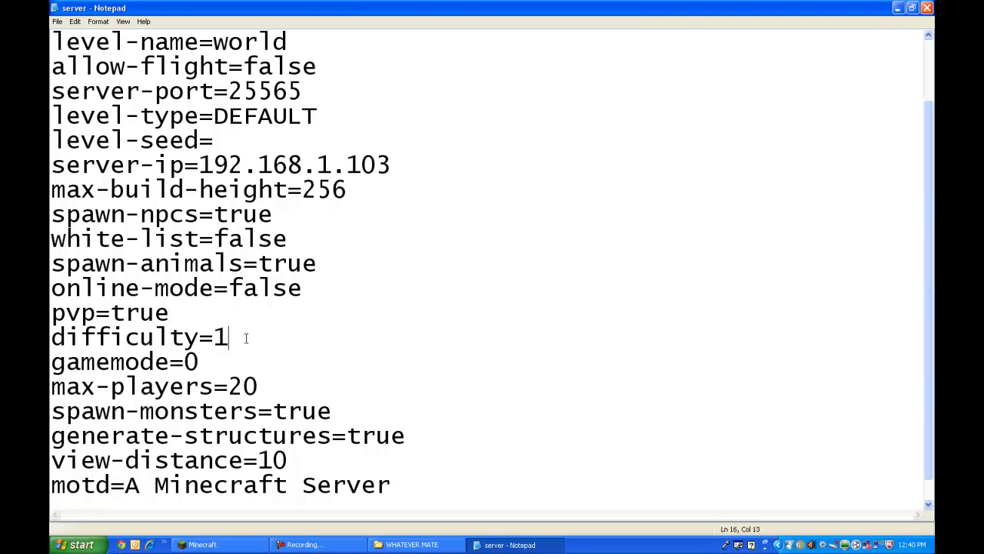
pyautogui.click(173, 313)
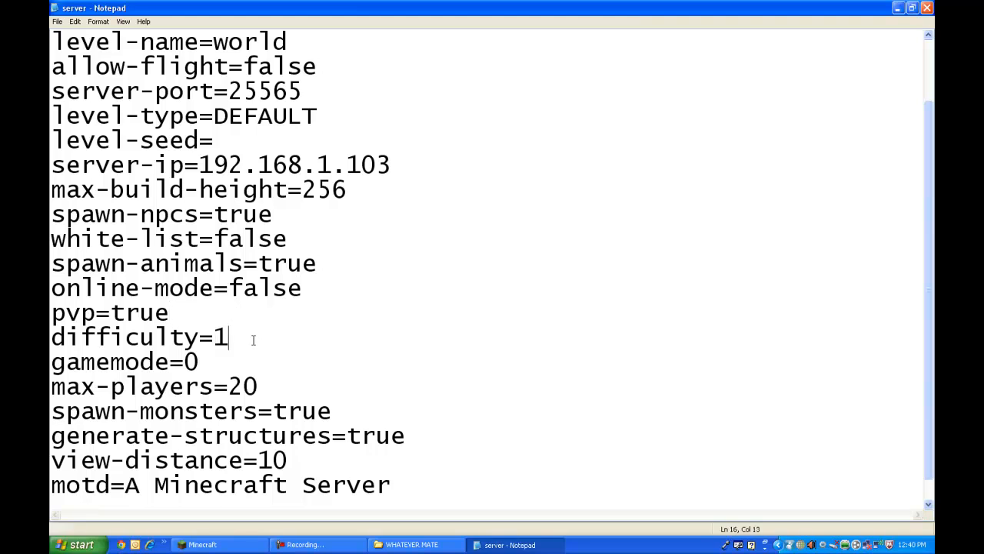
pyautogui.moveTo(248, 342)
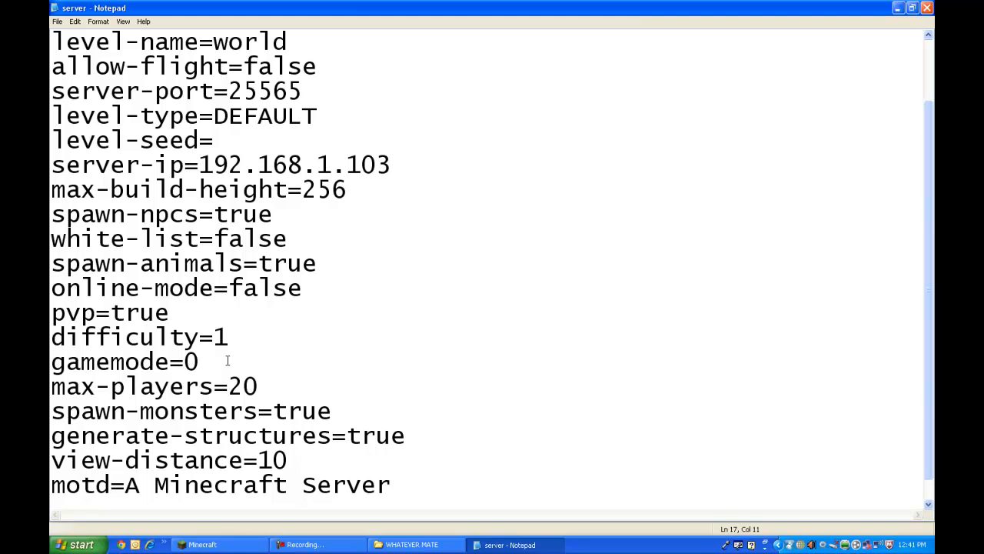
pyautogui.write('1')
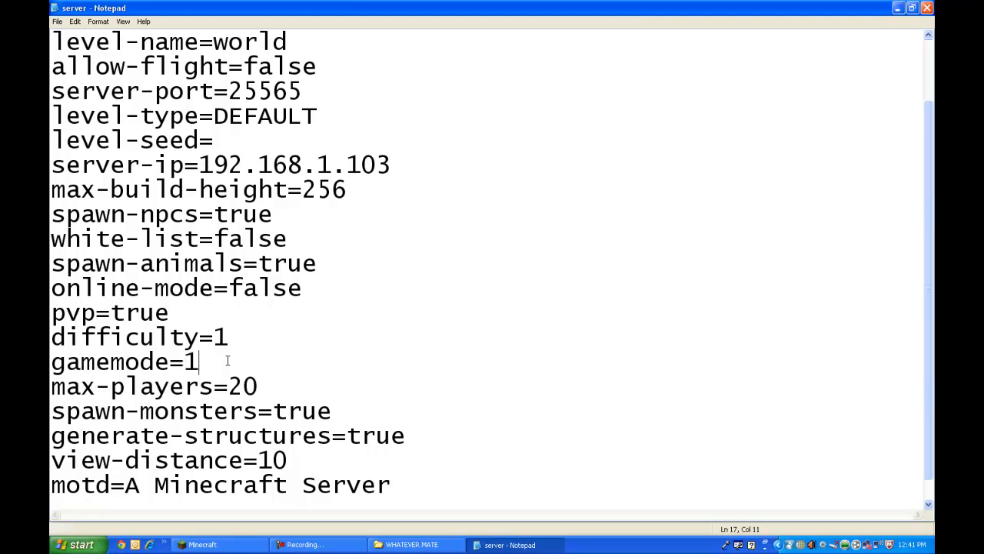
pyautogui.doubleClick(242, 386)
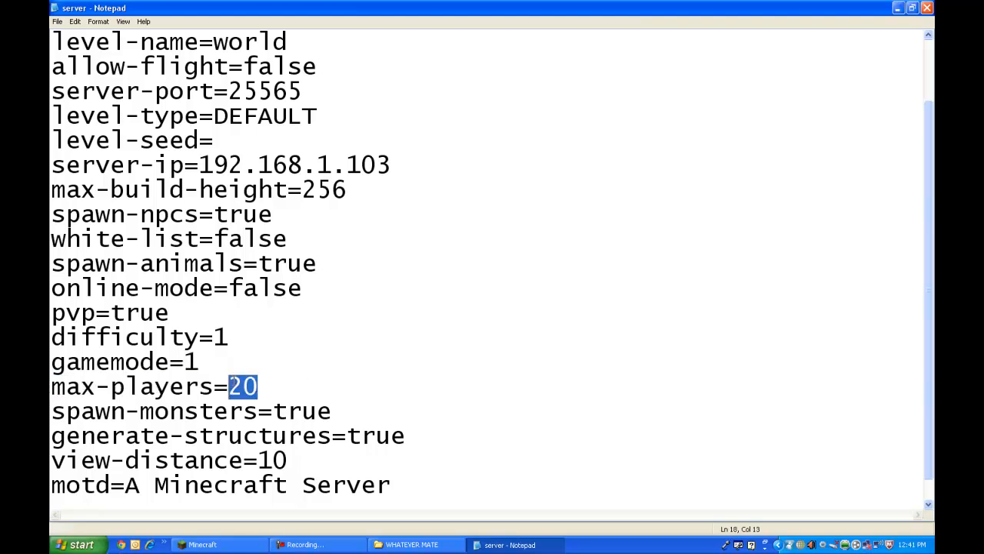
pyautogui.write('5')
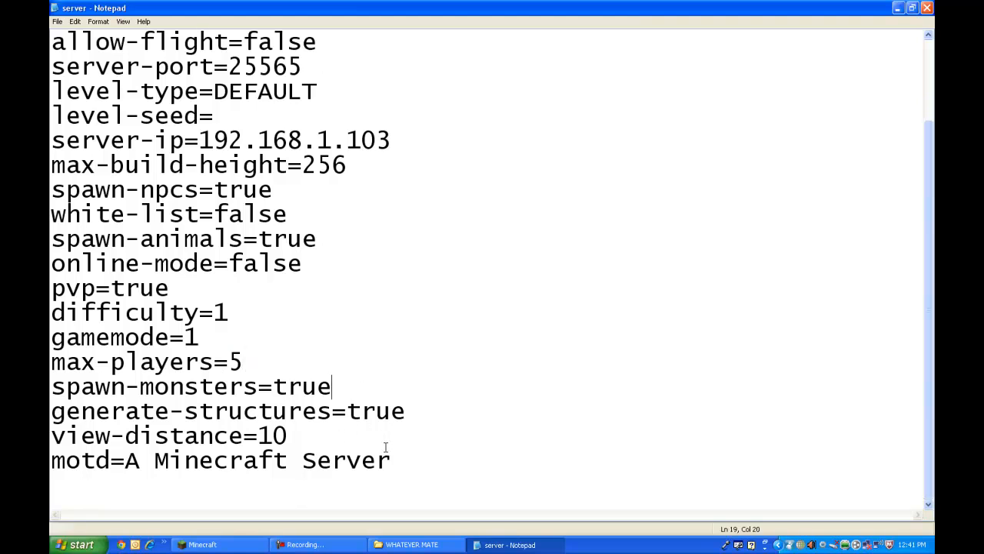
# Replace the message of the day with Irossus FTW.
pyautogui.moveTo(126, 460); pyautogui.dragTo(390, 460)
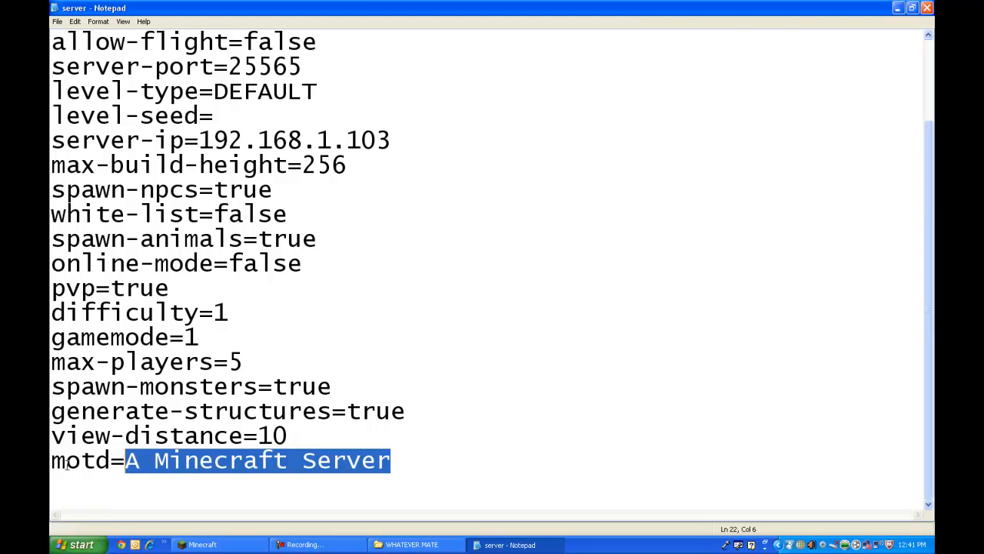
pyautogui.write('Iros')
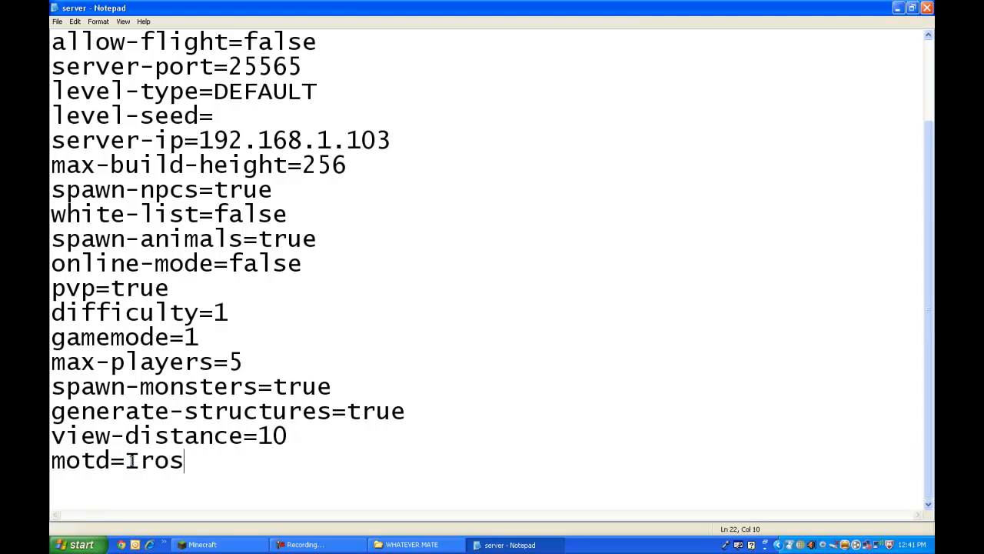
pyautogui.write('sus FTW')
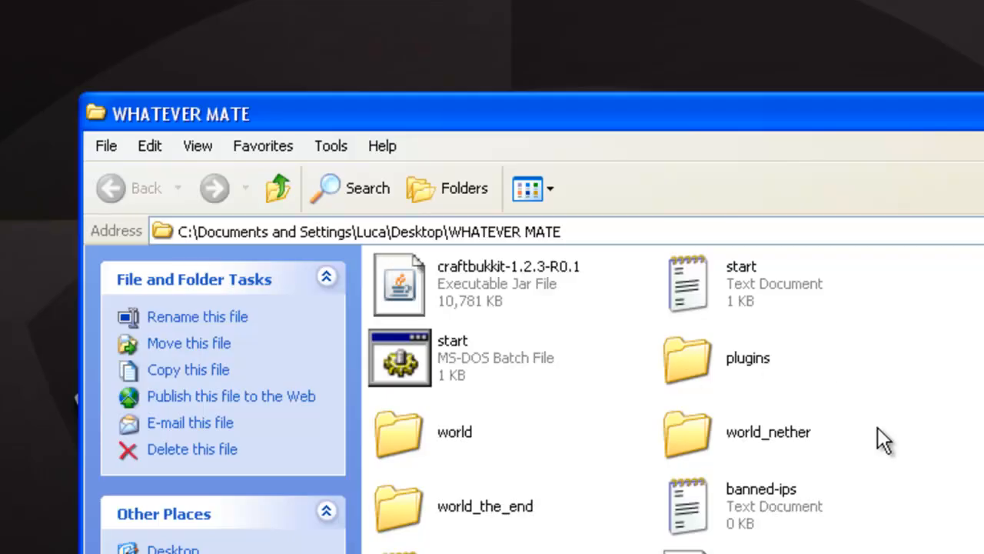
pyautogui.doubleClick(400, 357)
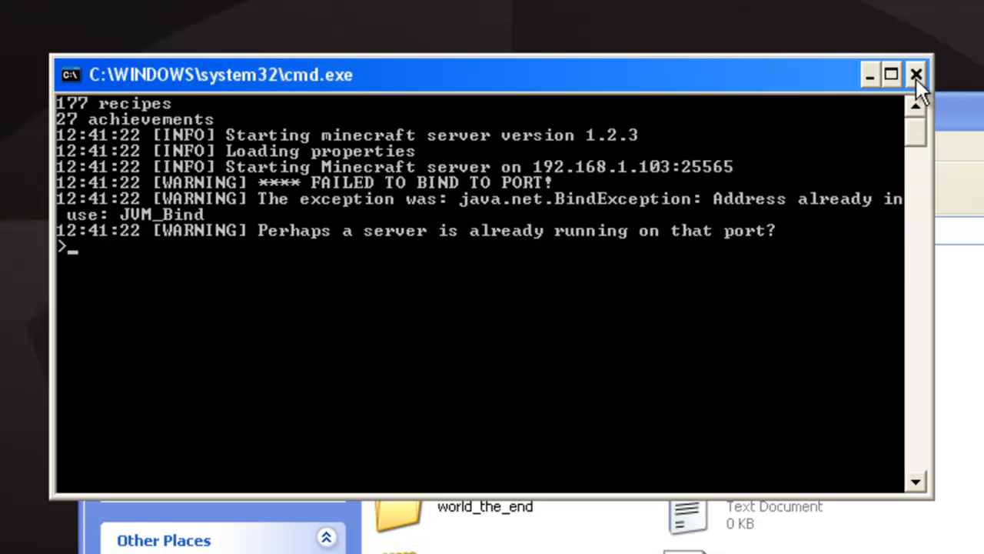
pyautogui.click(916, 75)
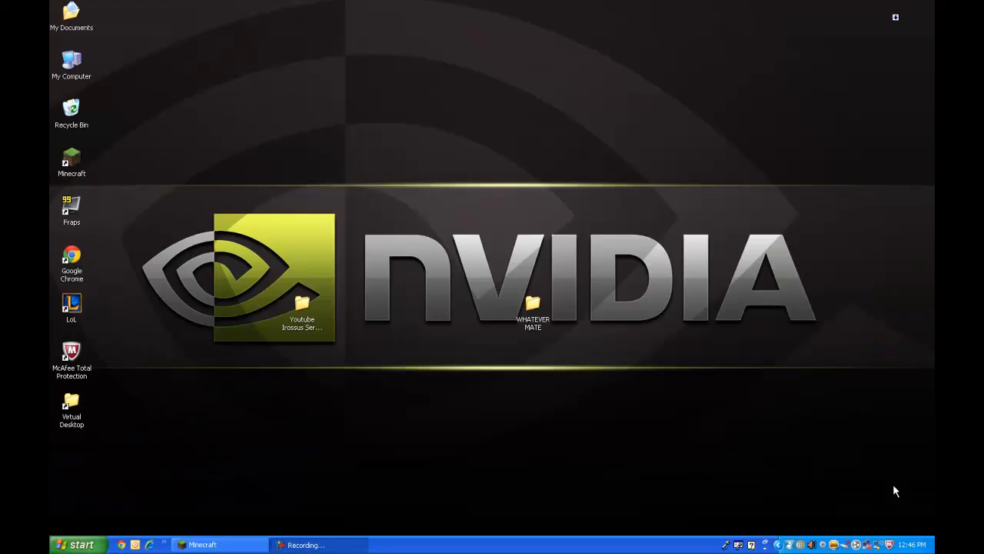
pyautogui.moveTo(561, 304)
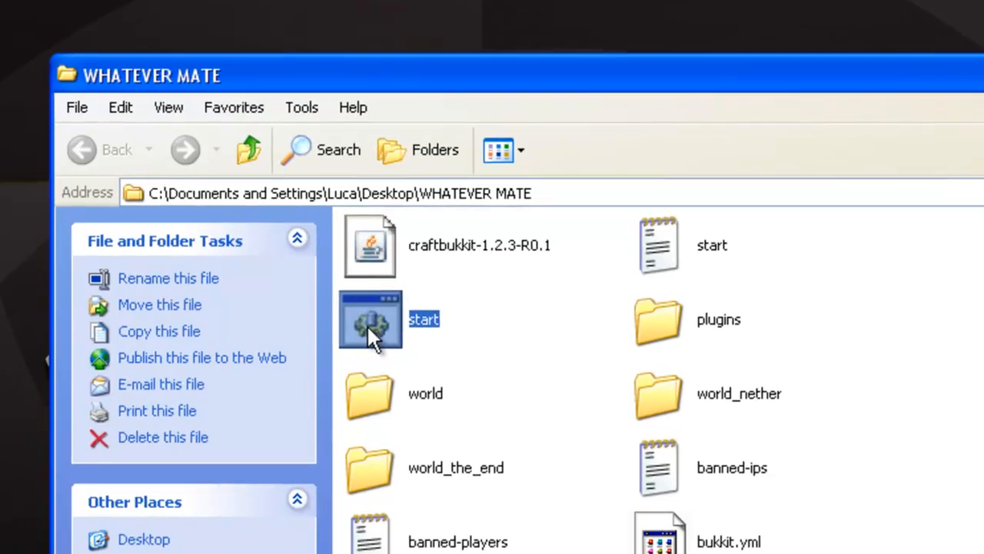
# Relaunch the server from start.bat and wait for the console to print Done.
pyautogui.doubleClick(370, 319)
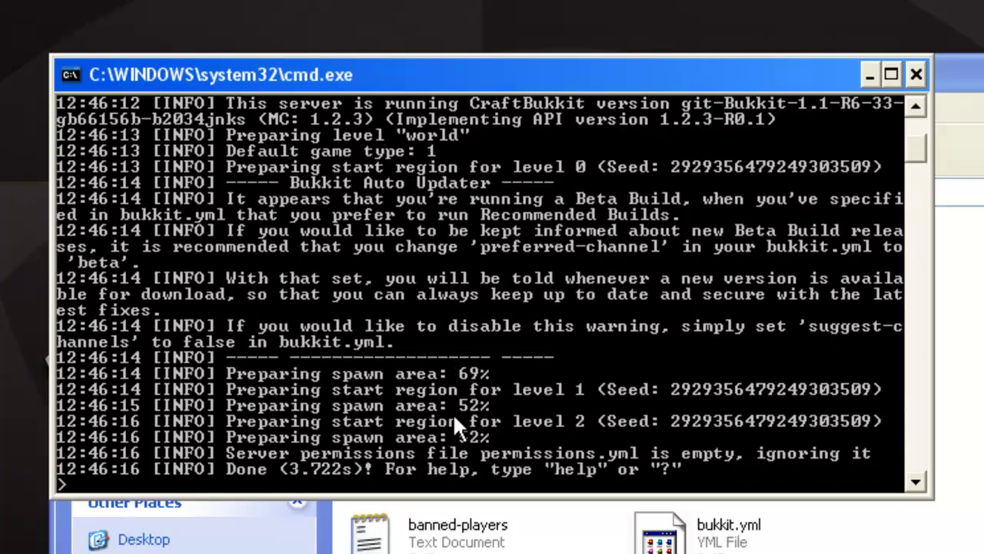
pyautogui.moveTo(542, 461)
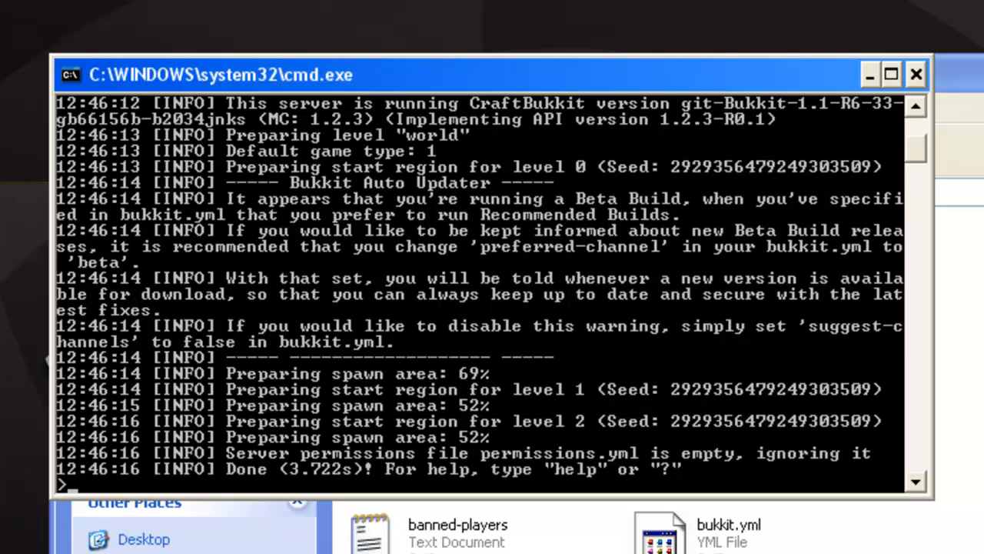
pyautogui.moveTo(635, 462)
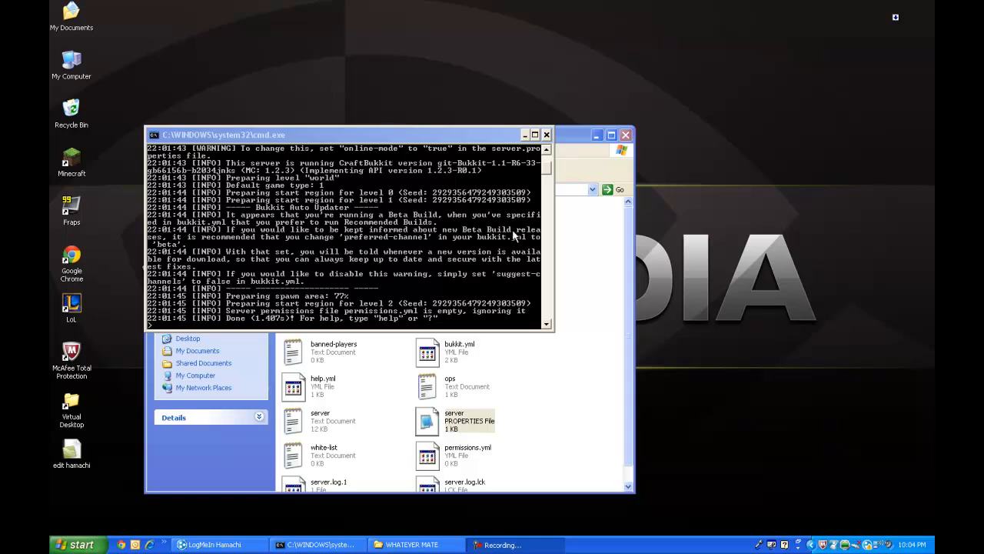
pyautogui.moveTo(489, 302)
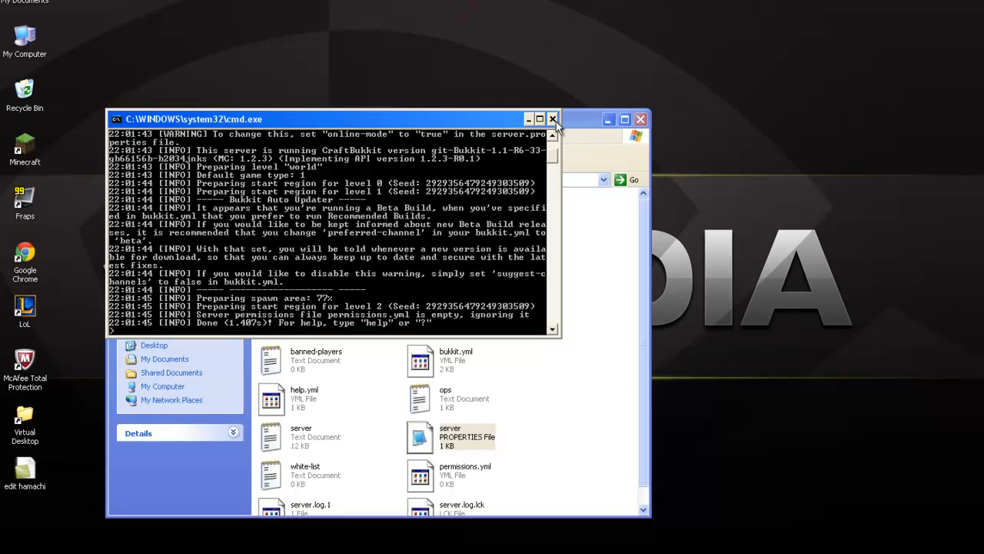
# Close the server console and replace server-ip 192.168.1.103 with 5.166.211.169.
pyautogui.click(553, 119)
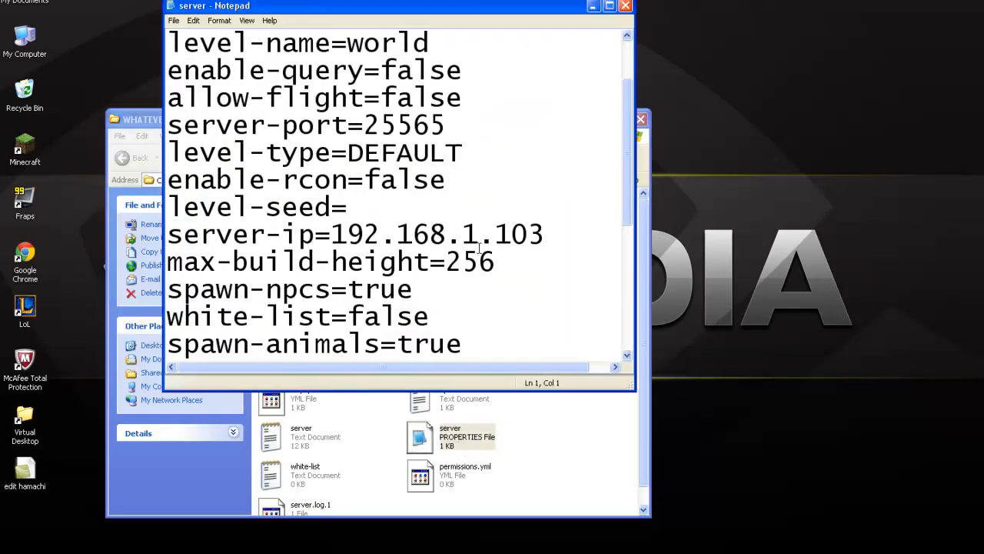
pyautogui.moveTo(331, 234); pyautogui.dragTo(542, 235)
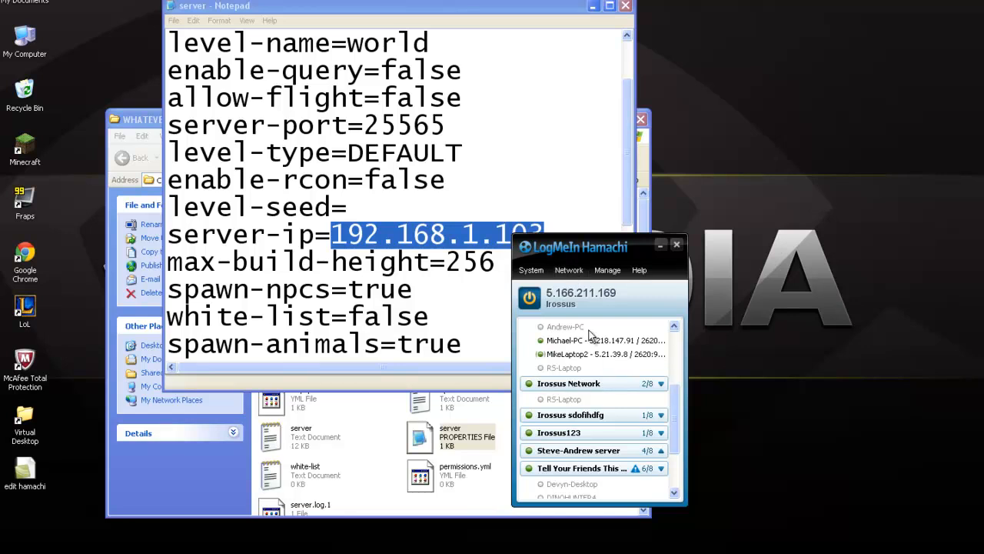
pyautogui.moveTo(580, 397)
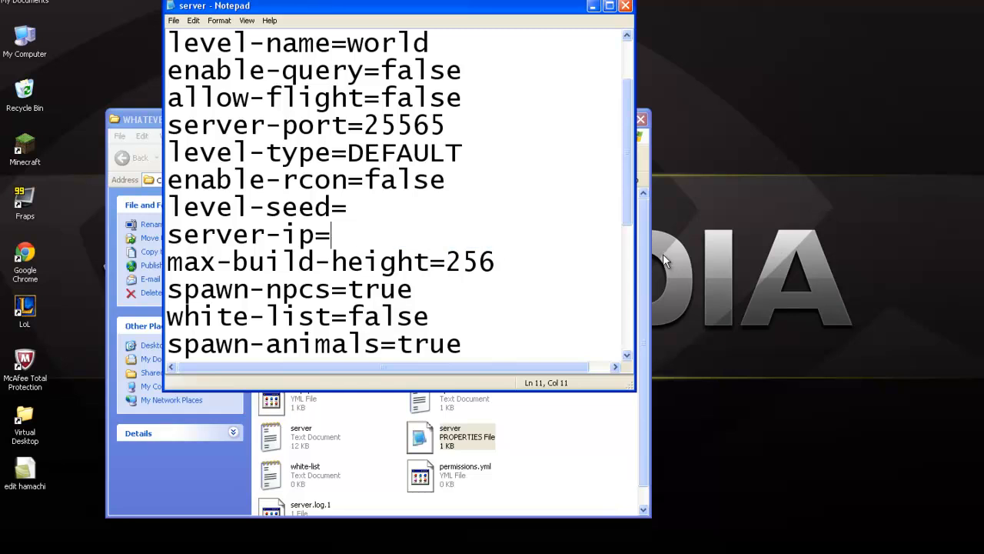
pyautogui.write('5.166.21')
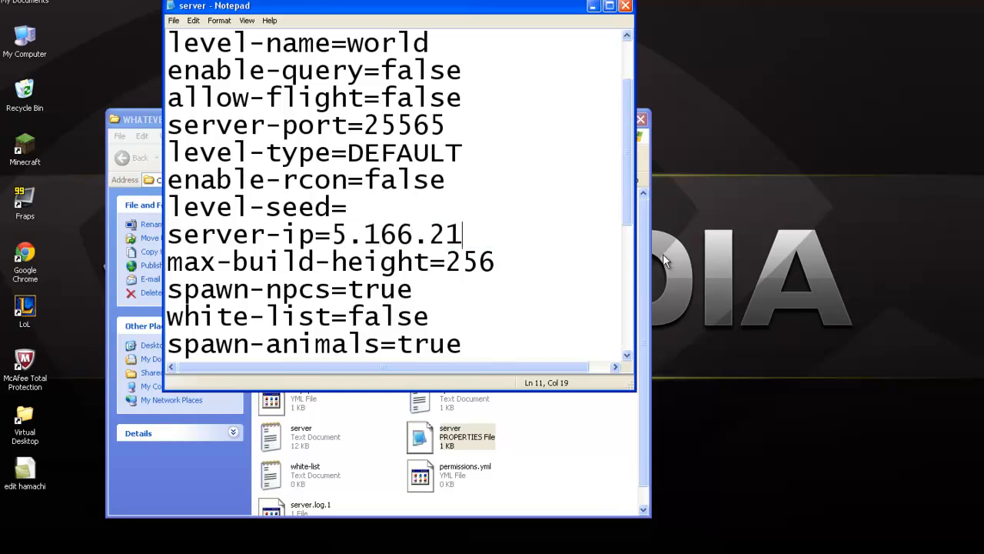
pyautogui.write('1.168')
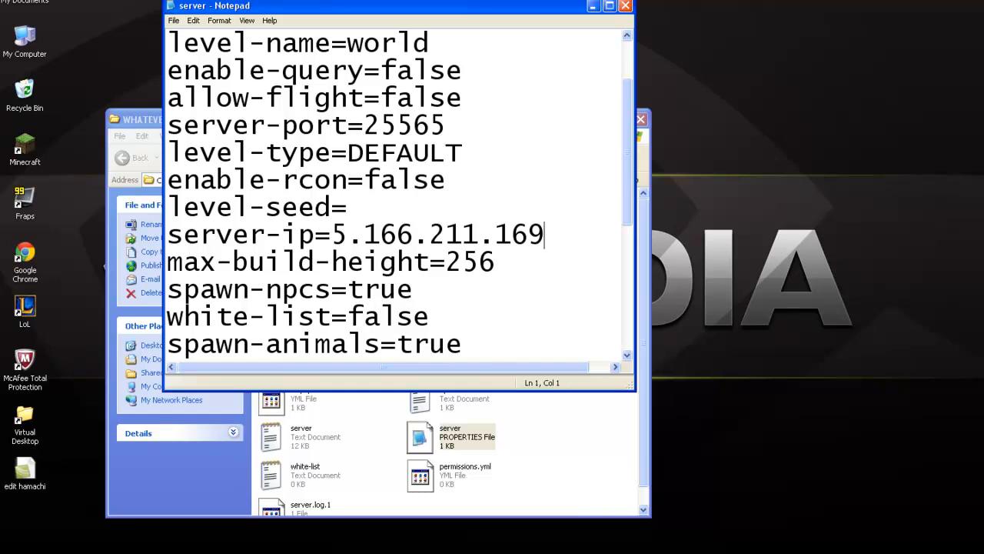
# Close the edited server.properties and relaunch start.bat so CraftBukkit restarts with the Hamachi IP.
pyautogui.click(620, 7)
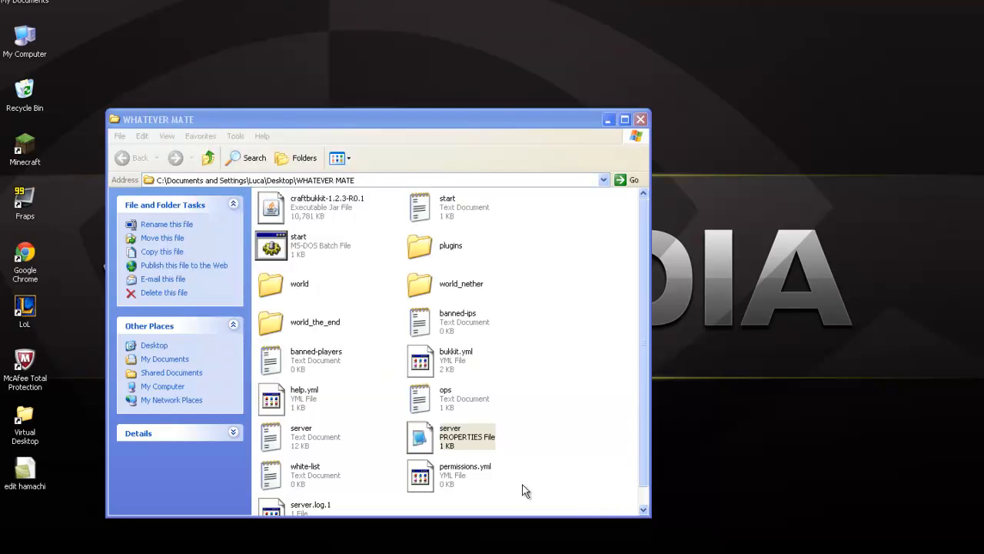
pyautogui.doubleClick(297, 245)
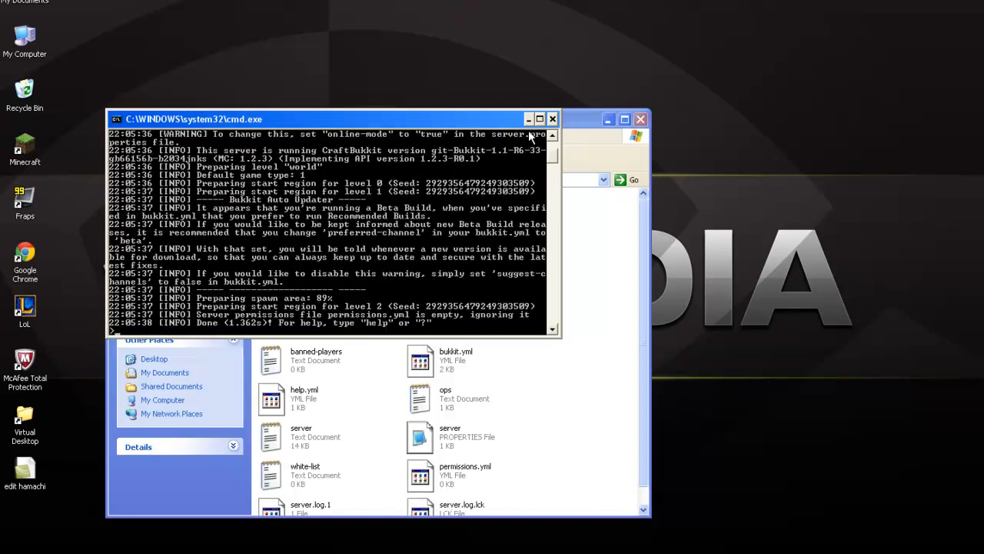
pyautogui.moveTo(526, 118)
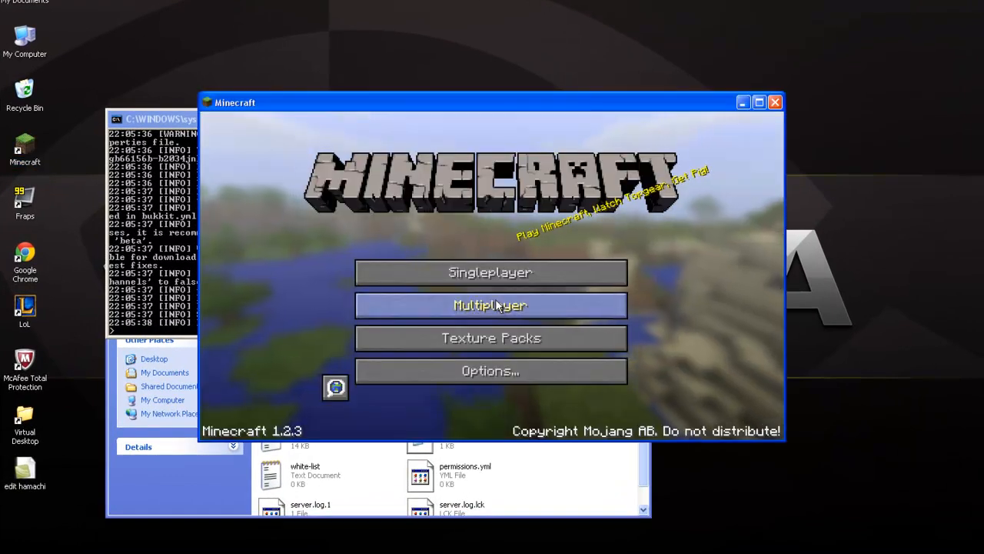
pyautogui.click(490, 305)
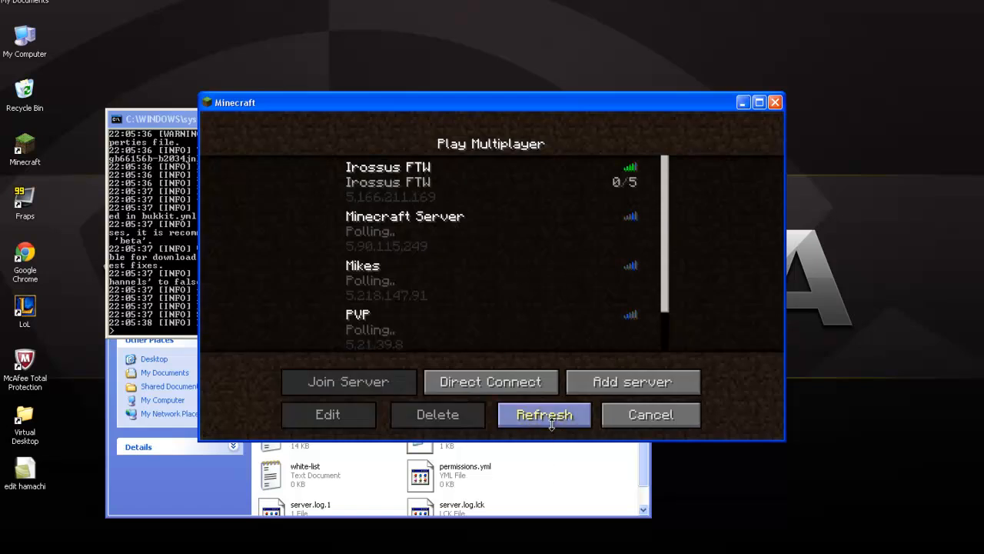
pyautogui.click(327, 415)
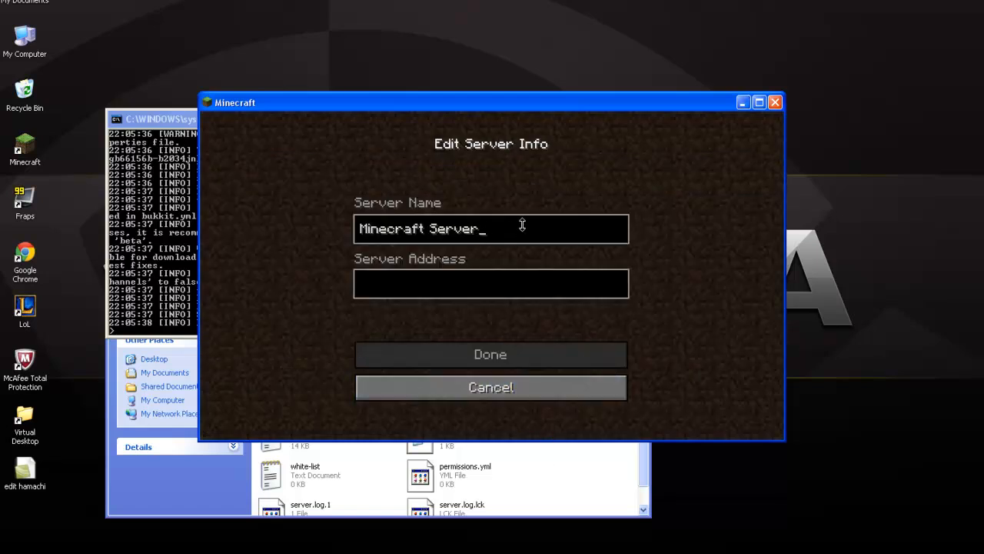
pyautogui.write('SD')
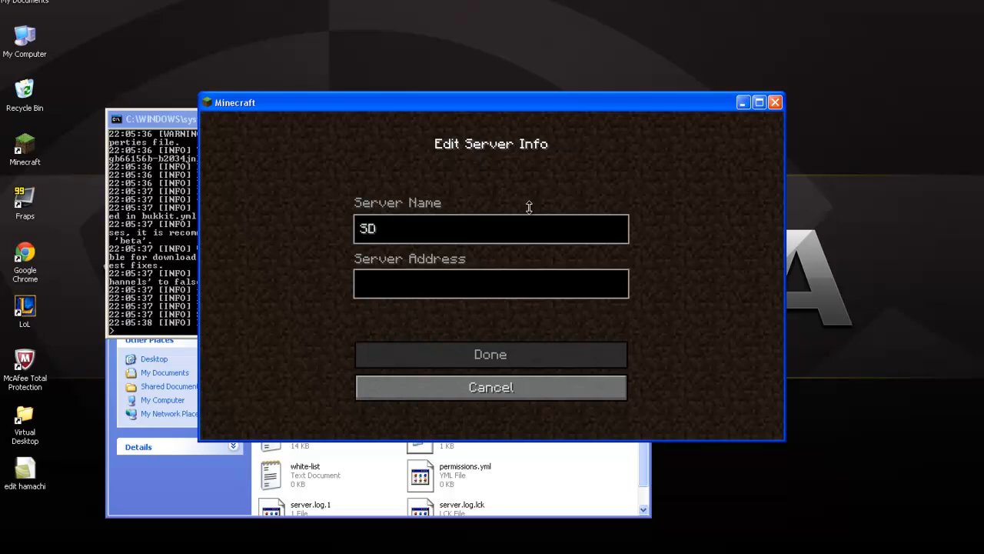
pyautogui.write('DKFJHF')
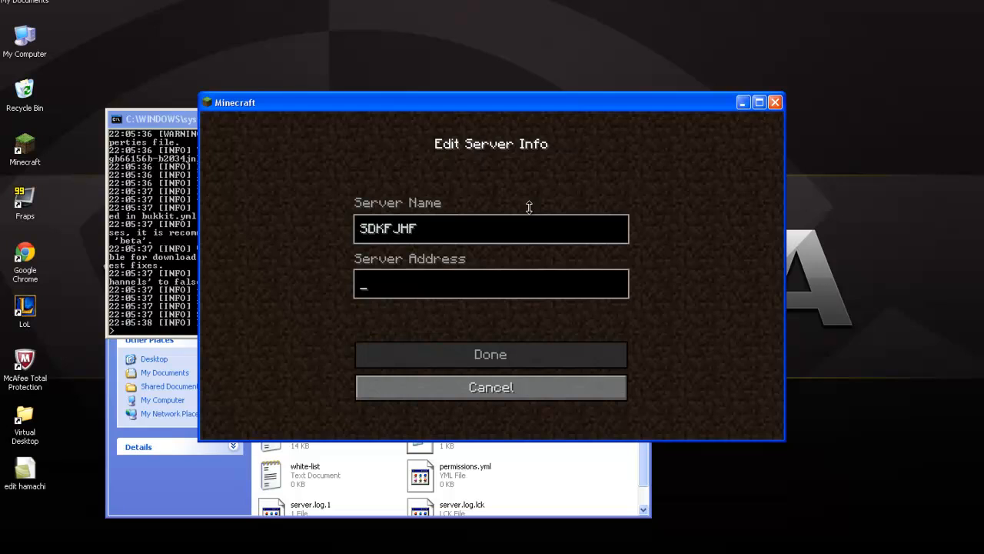
pyautogui.write('5.166.211.169')
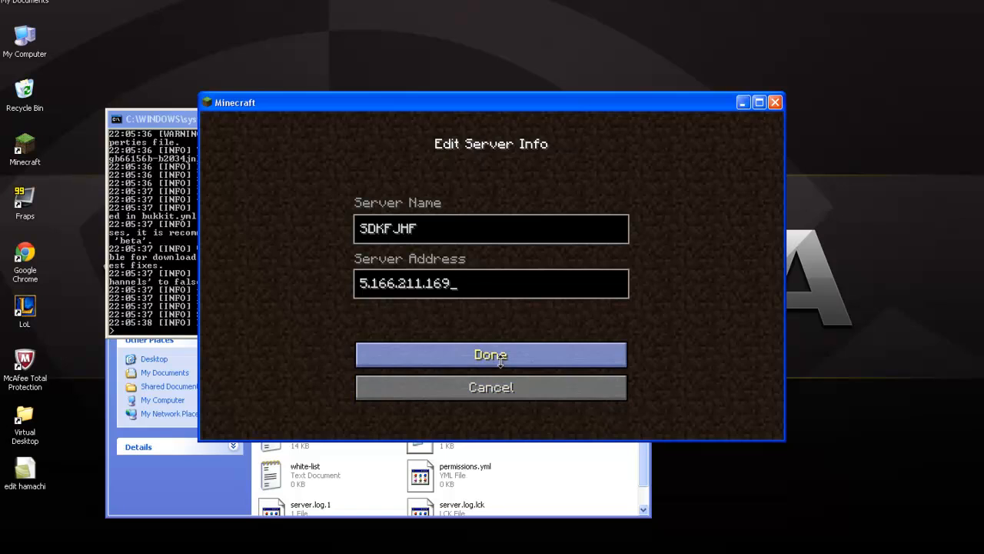
pyautogui.click(491, 354)
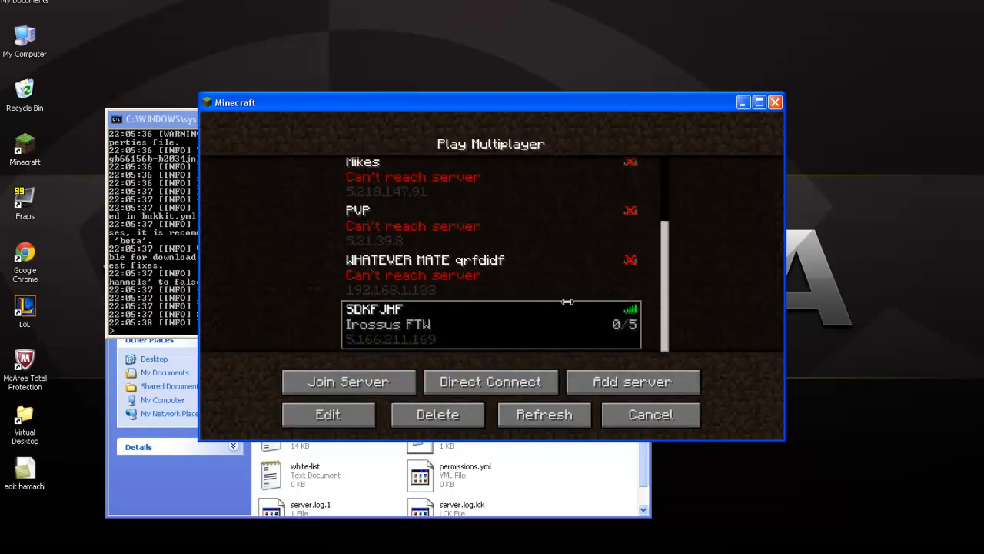
# Delete the old Irossus FTW entry and join the SDKFJHF server.
pyautogui.click(438, 414)
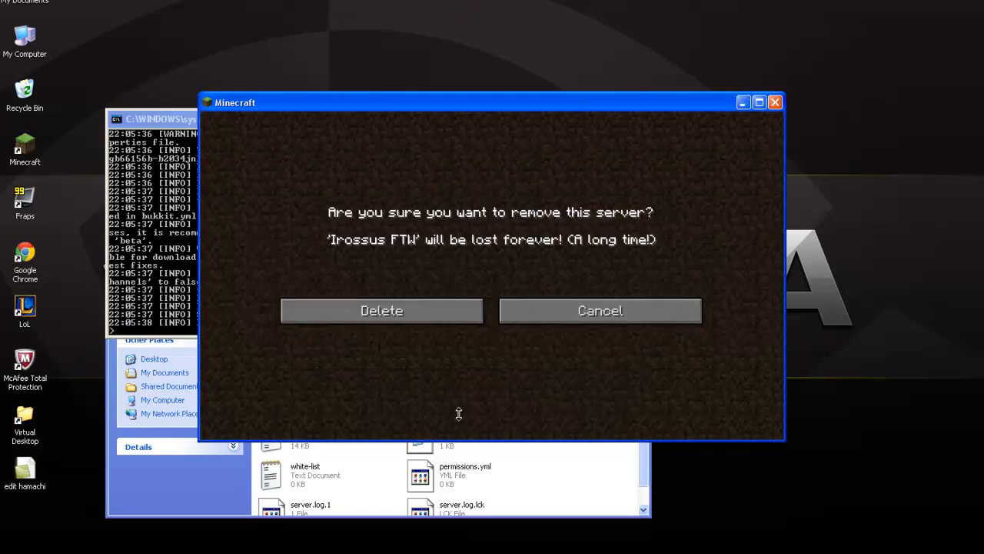
pyautogui.click(600, 311)
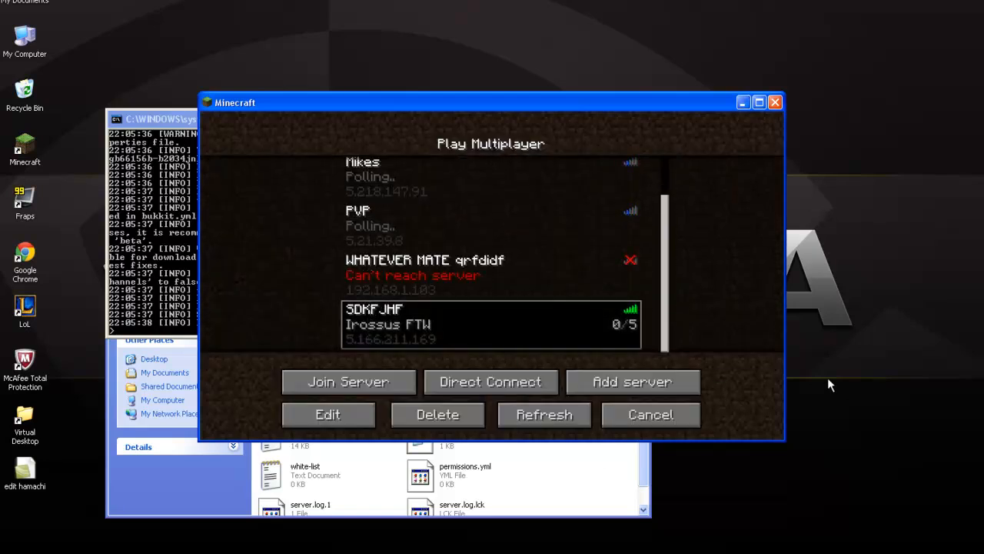
pyautogui.click(348, 382)
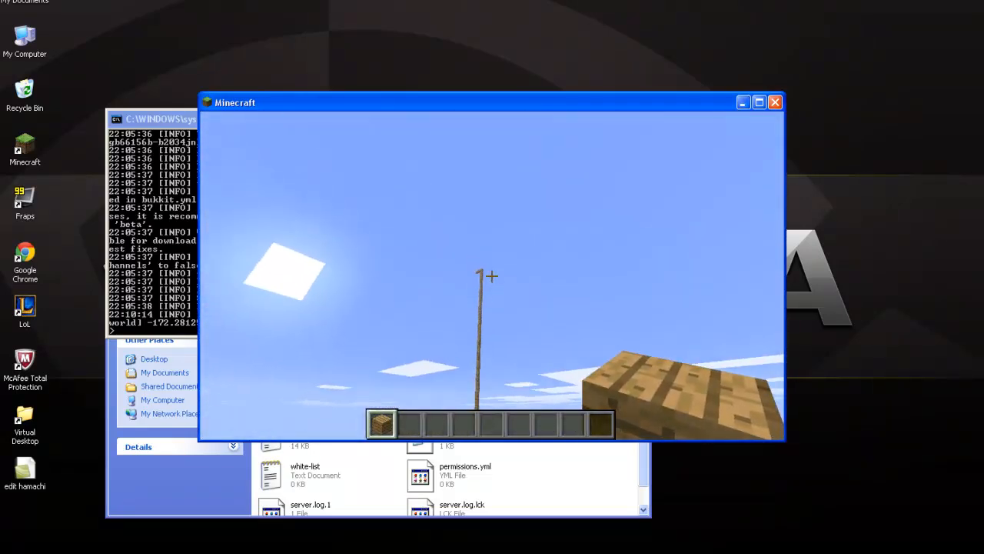
pyautogui.moveTo(490, 275)
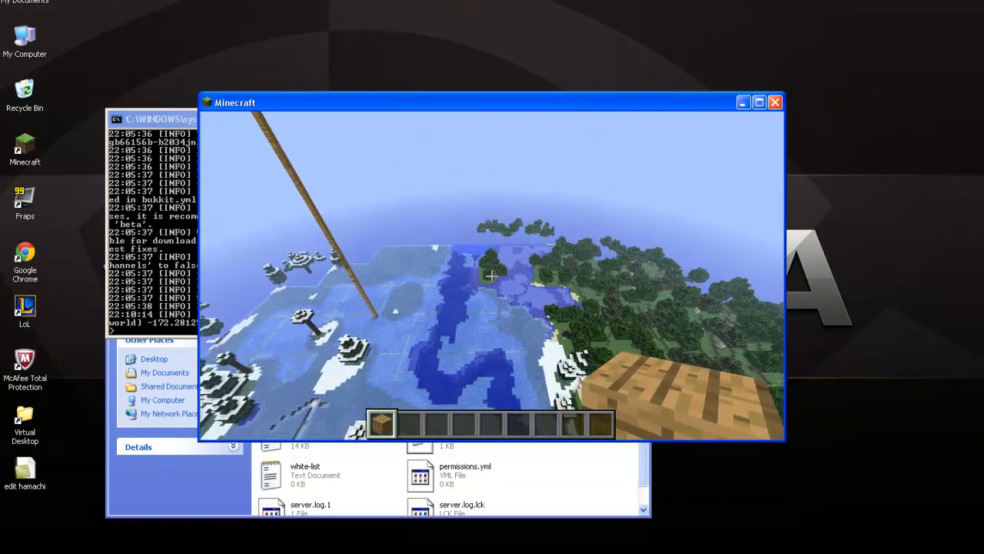
pyautogui.moveTo(492, 277)
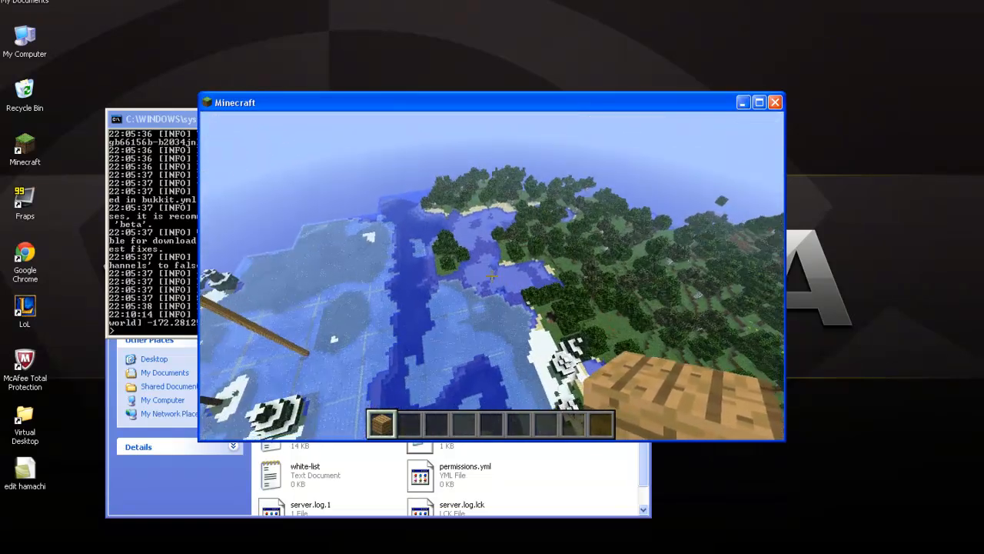